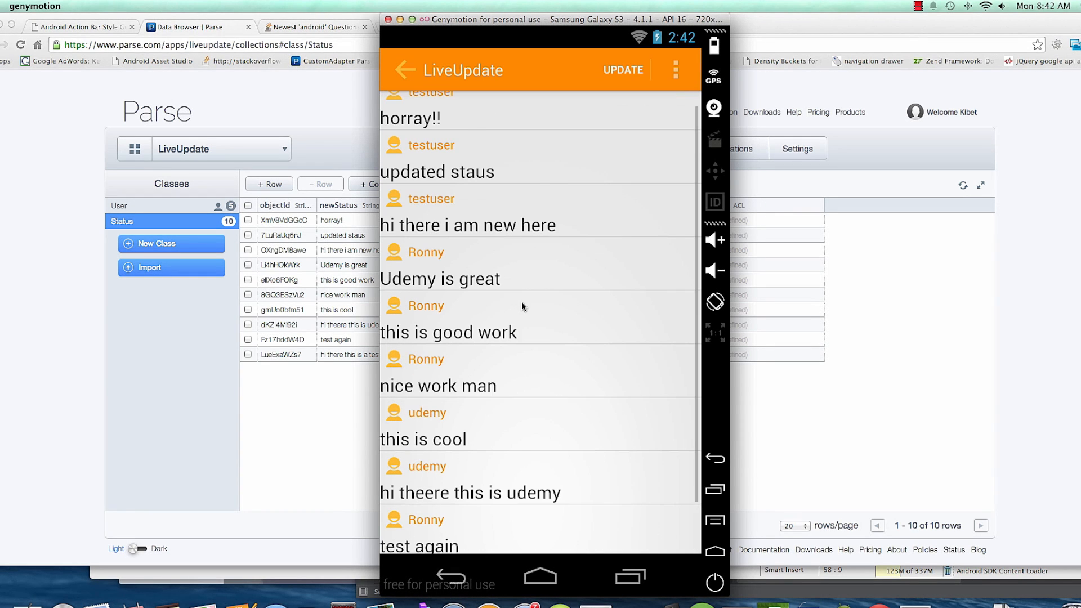
Open the 'this is cool' status, whose details screen shows object ID gmUo0bfm51
scroll("down", 3)
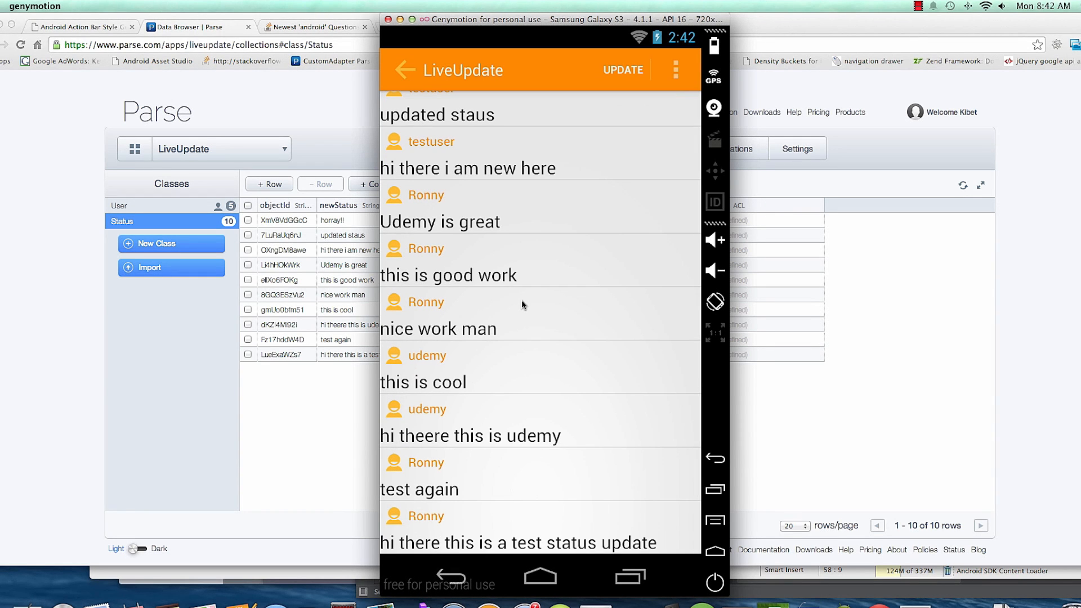
left_click(438, 329)
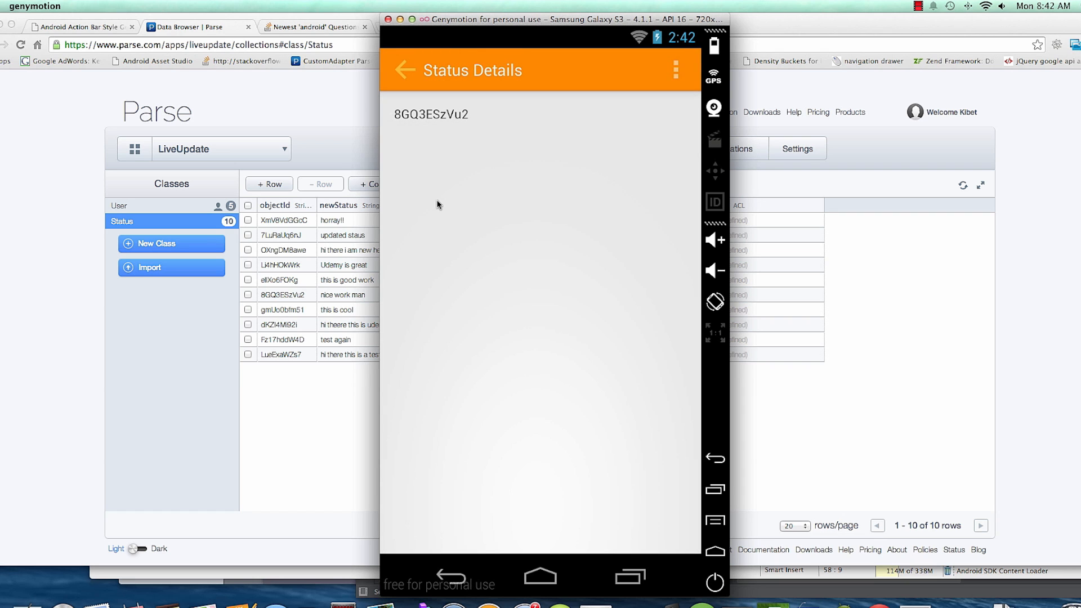
mouse_move(455, 139)
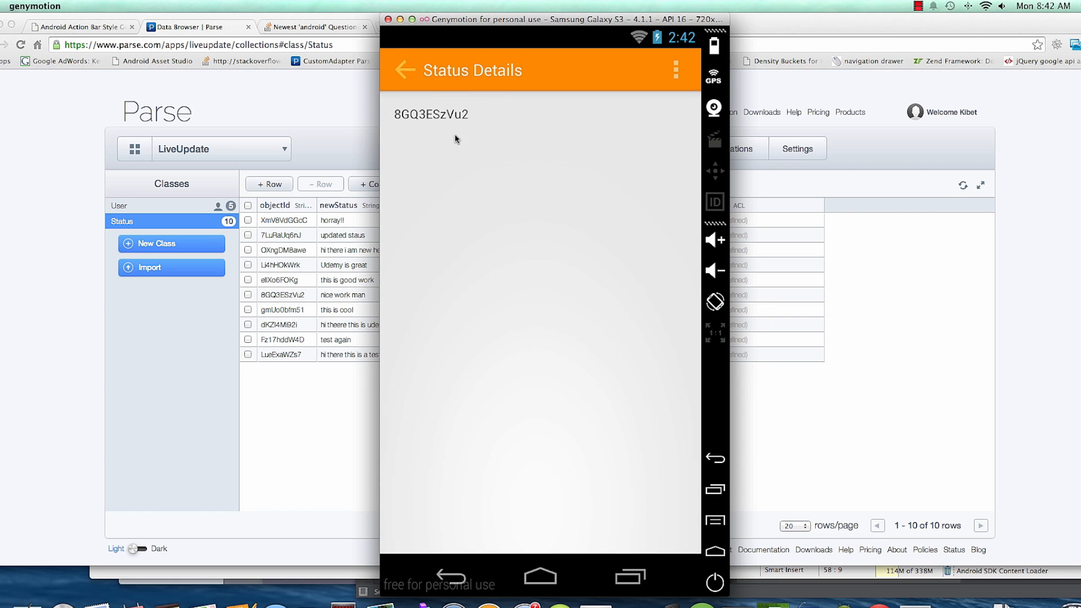
mouse_move(439, 123)
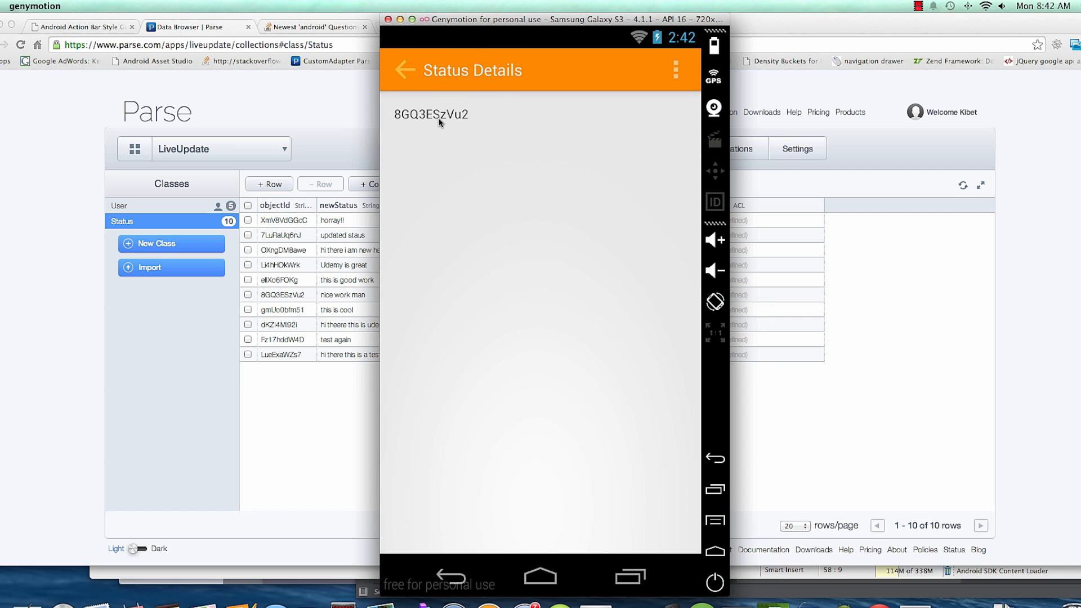
mouse_move(489, 534)
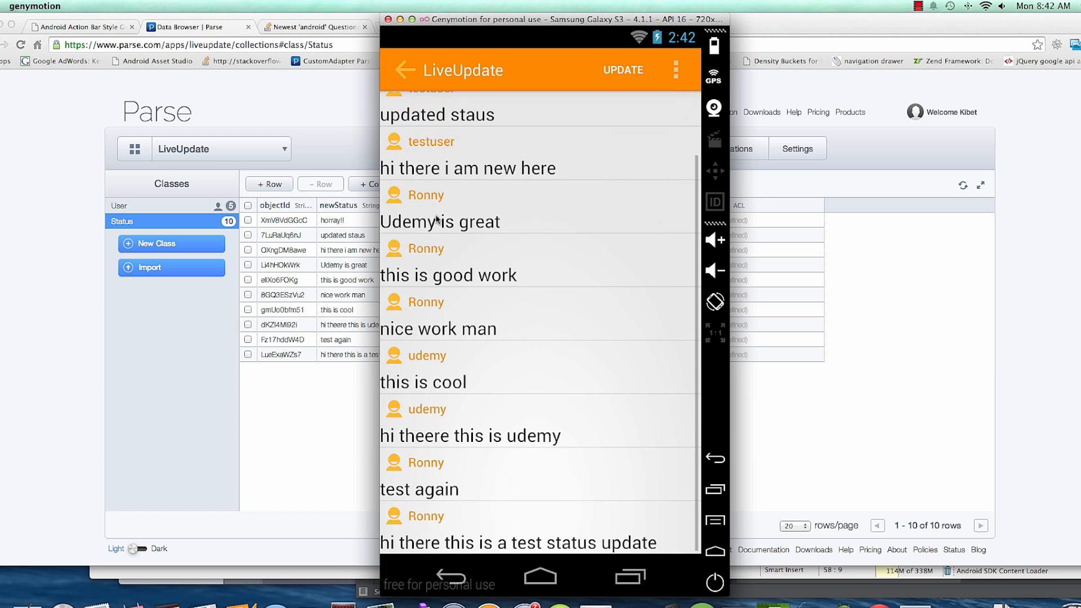
mouse_move(418, 286)
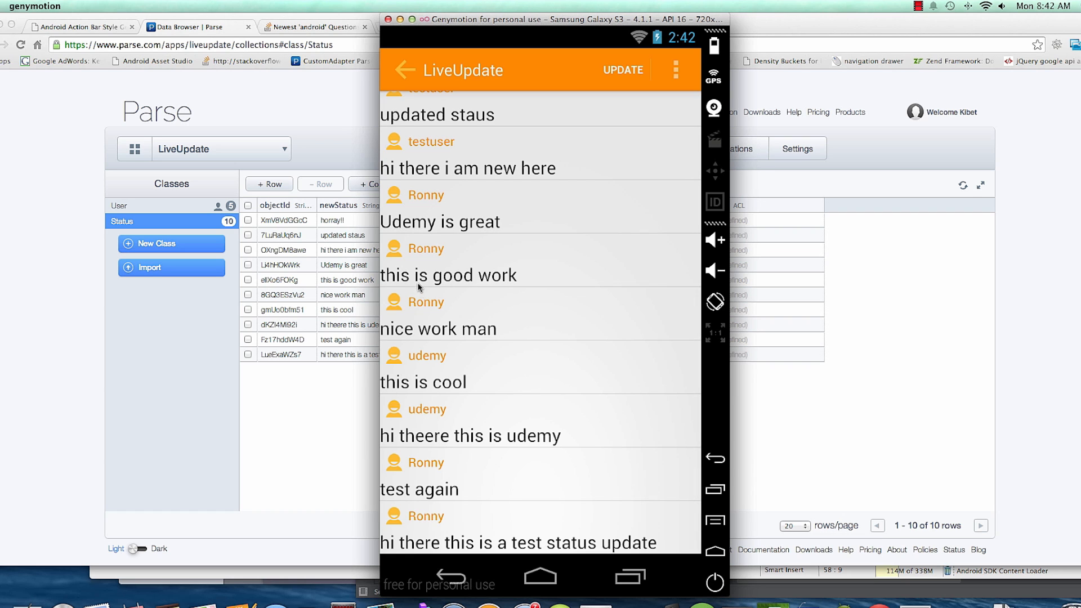
mouse_move(729, 313)
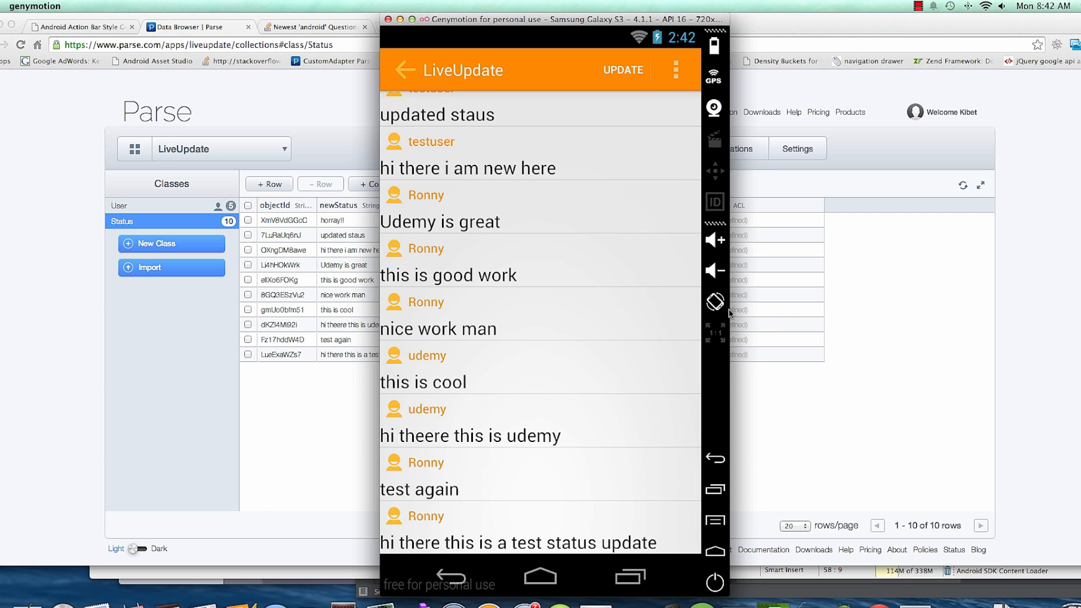
left_click(423, 382)
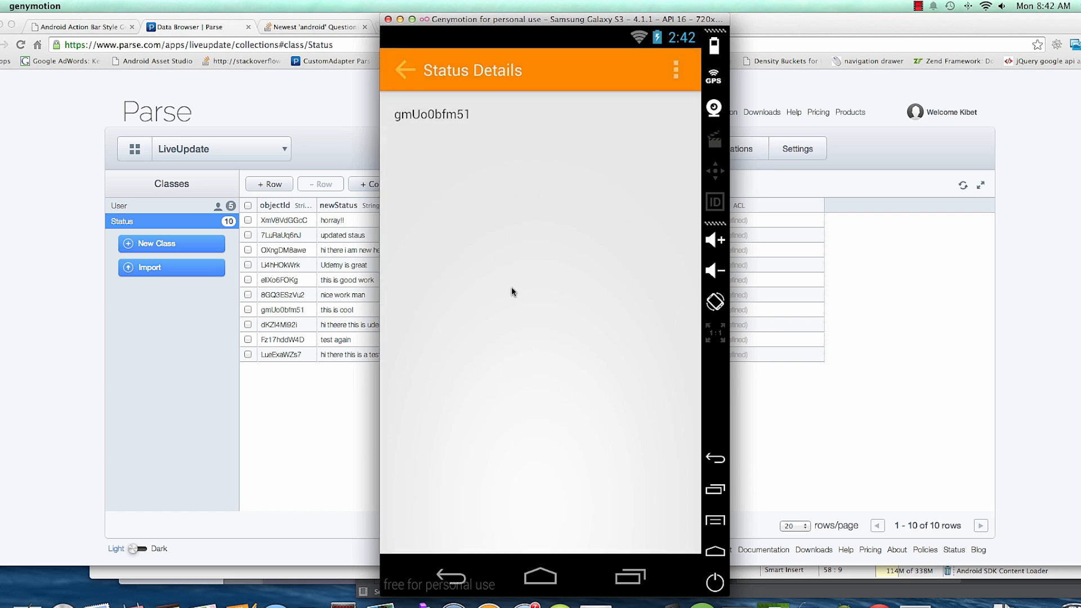
mouse_move(832, 553)
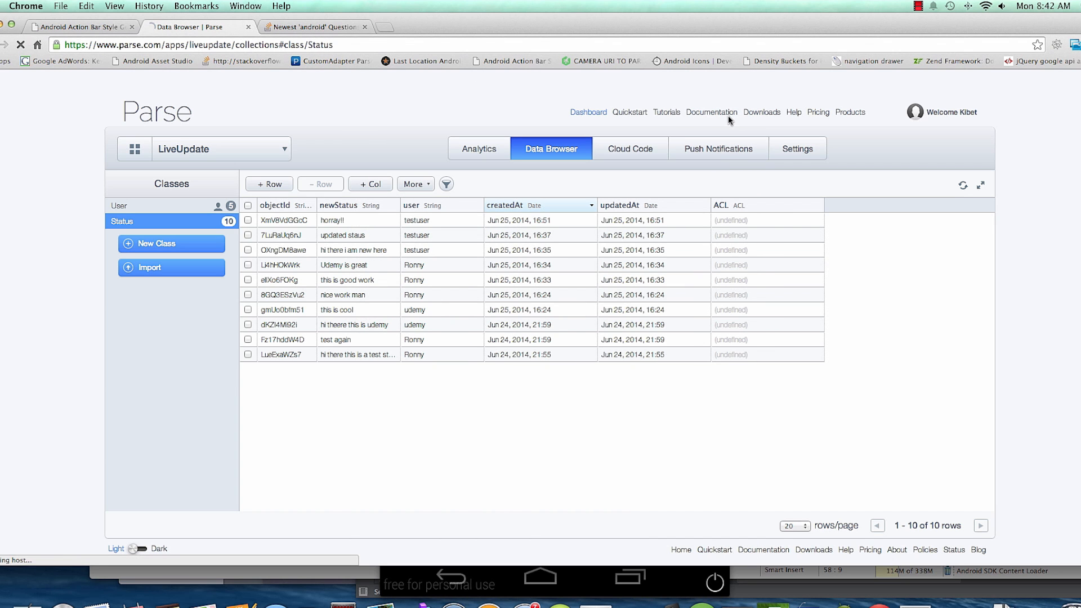
Browse Parse's Android guide to the Updating Objects getQuery/getInBackground code sample
left_click(711, 112)
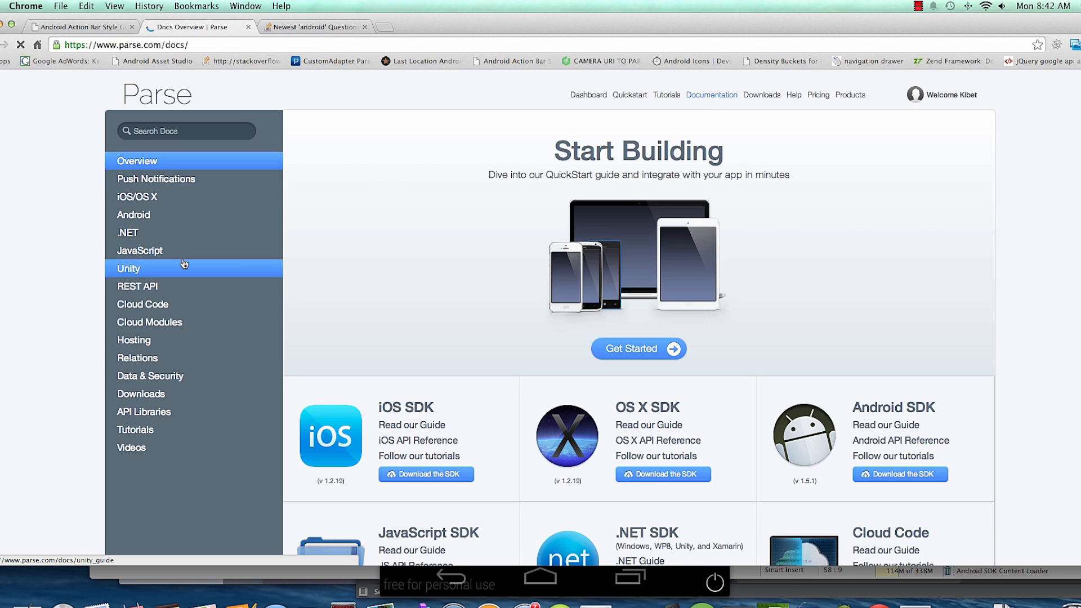
left_click(133, 215)
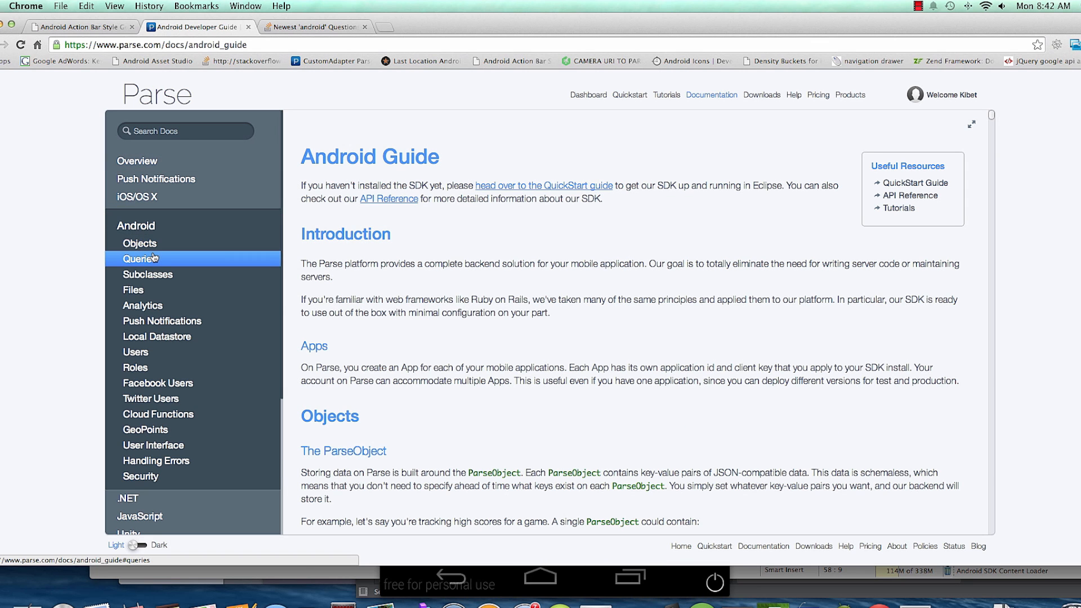
left_click(141, 258)
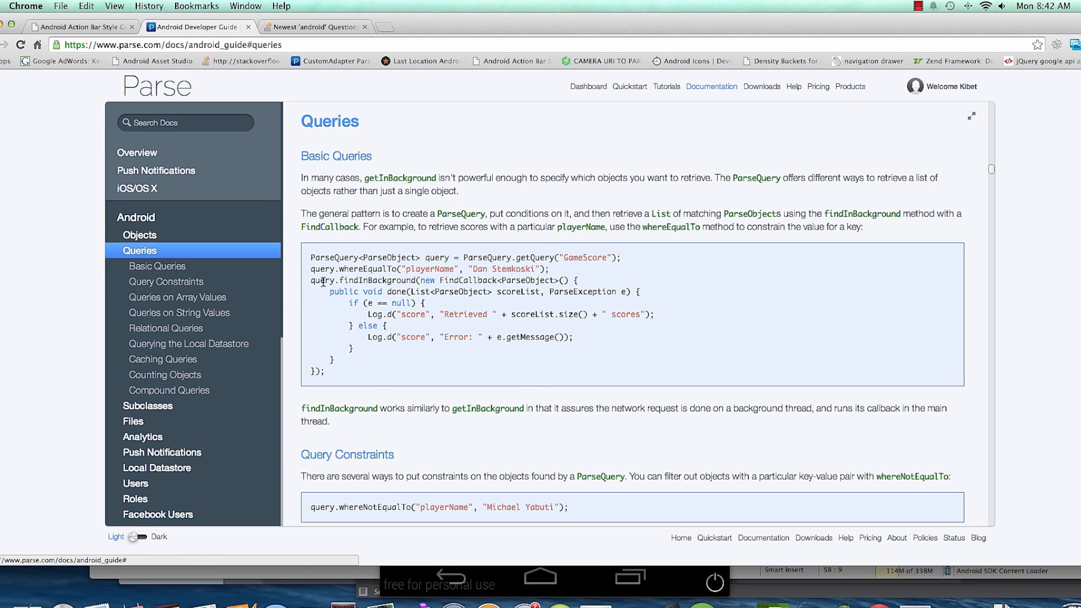
scroll("down", 3)
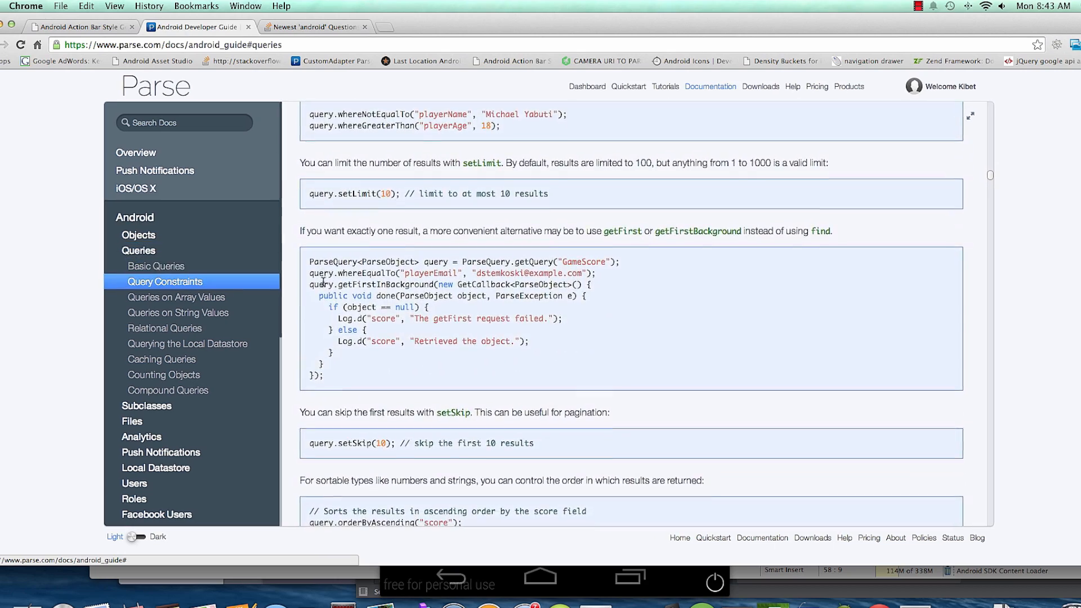
scroll("down", 3)
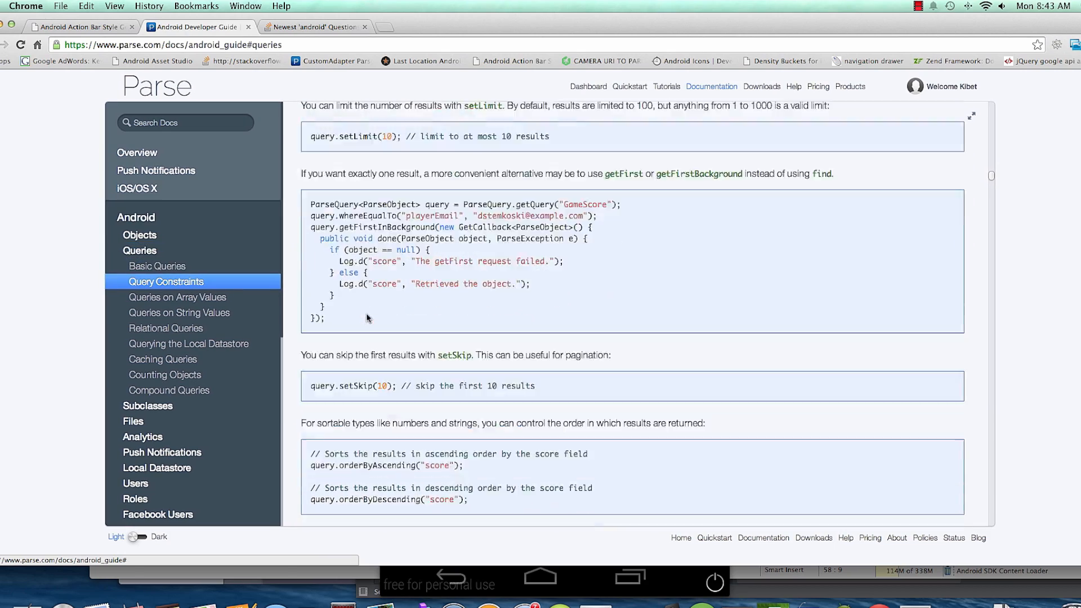
scroll("down", 3)
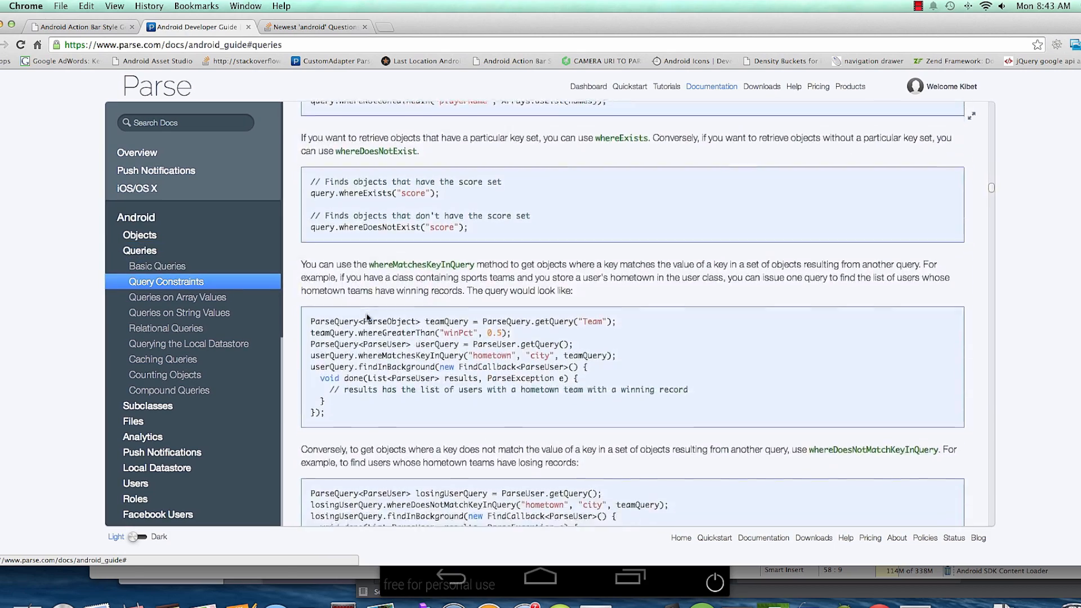
scroll("down", 3)
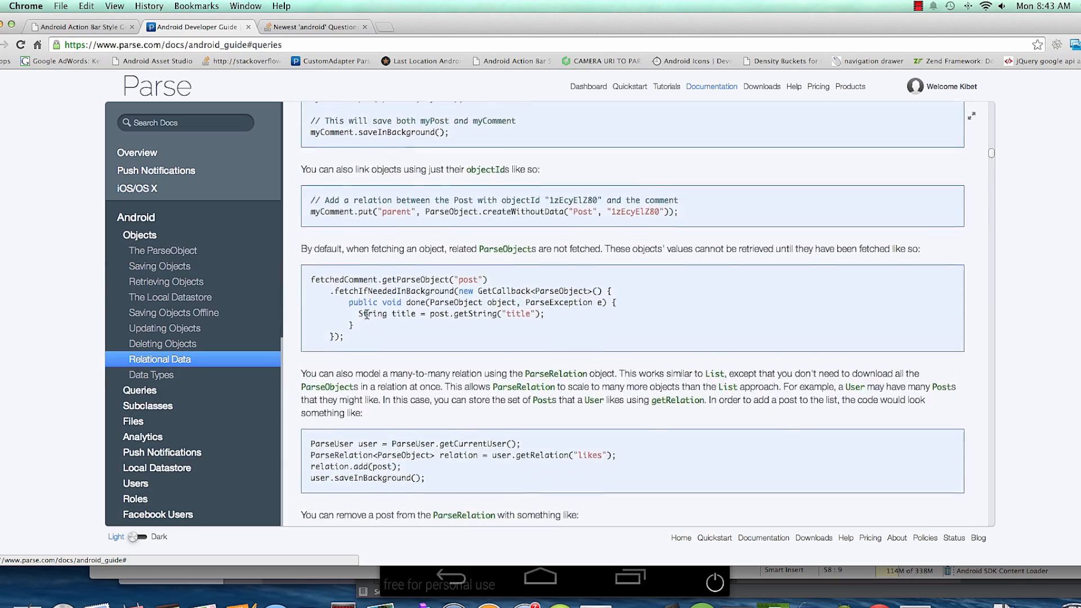
scroll("up", 3)
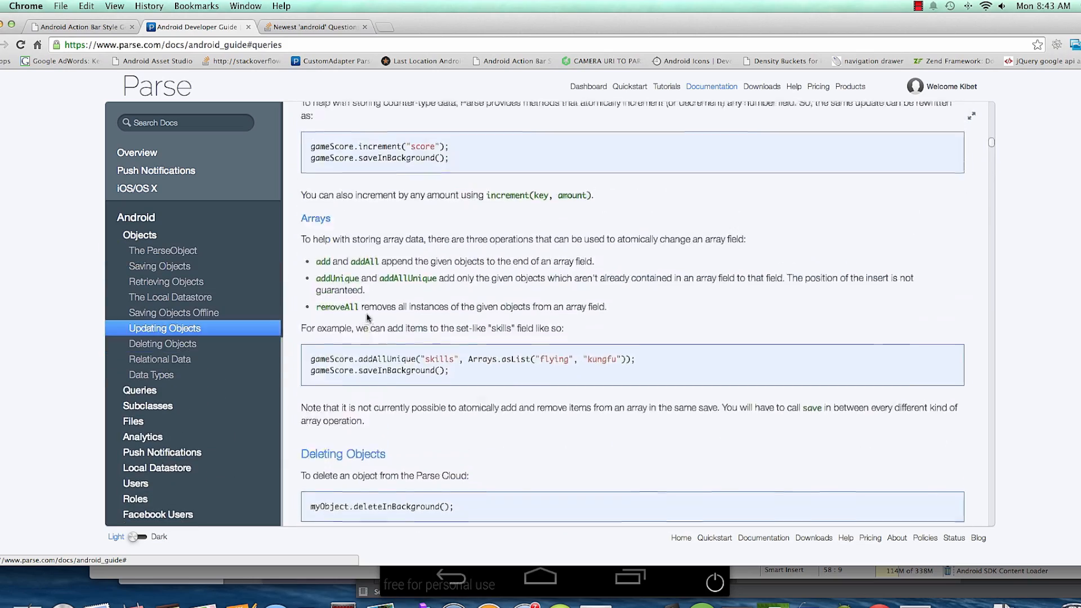
scroll("up", 3)
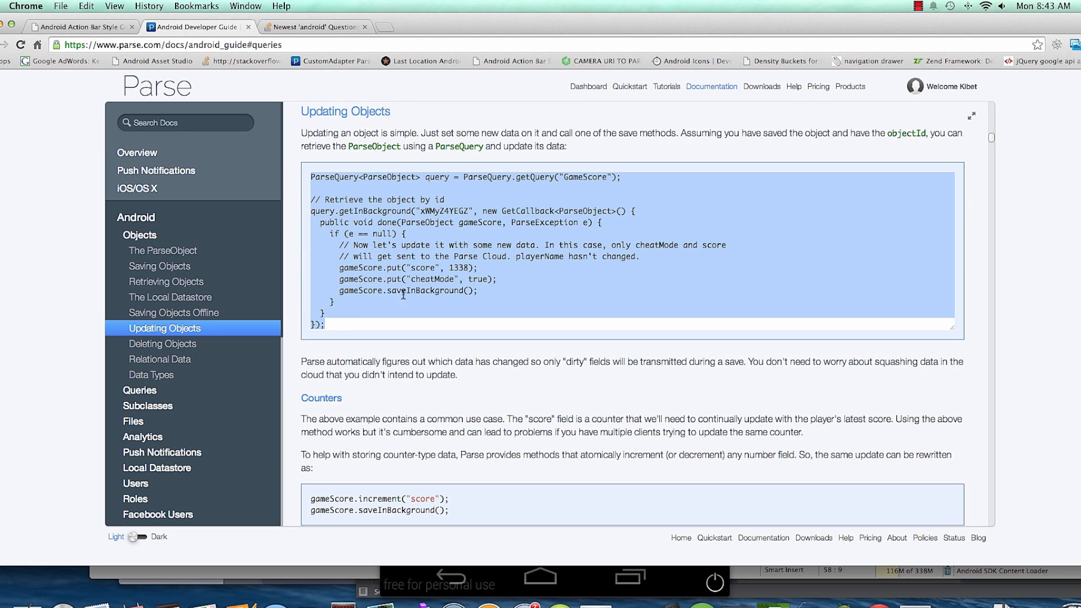
mouse_move(724, 360)
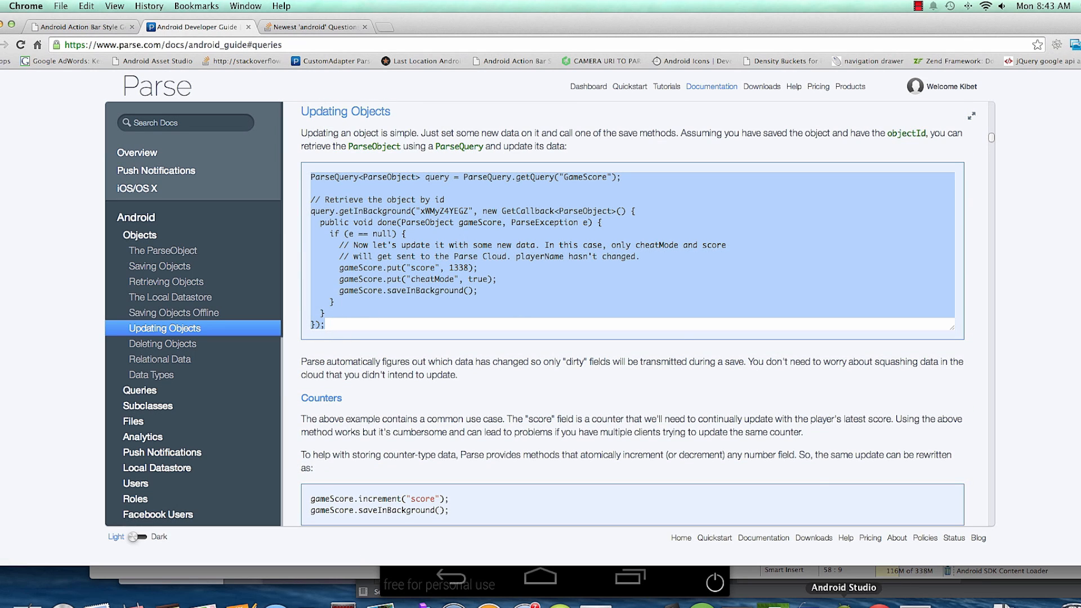
Paste the GameScore getQuery sample into StatusDetailView, then delete it
left_click(842, 591)
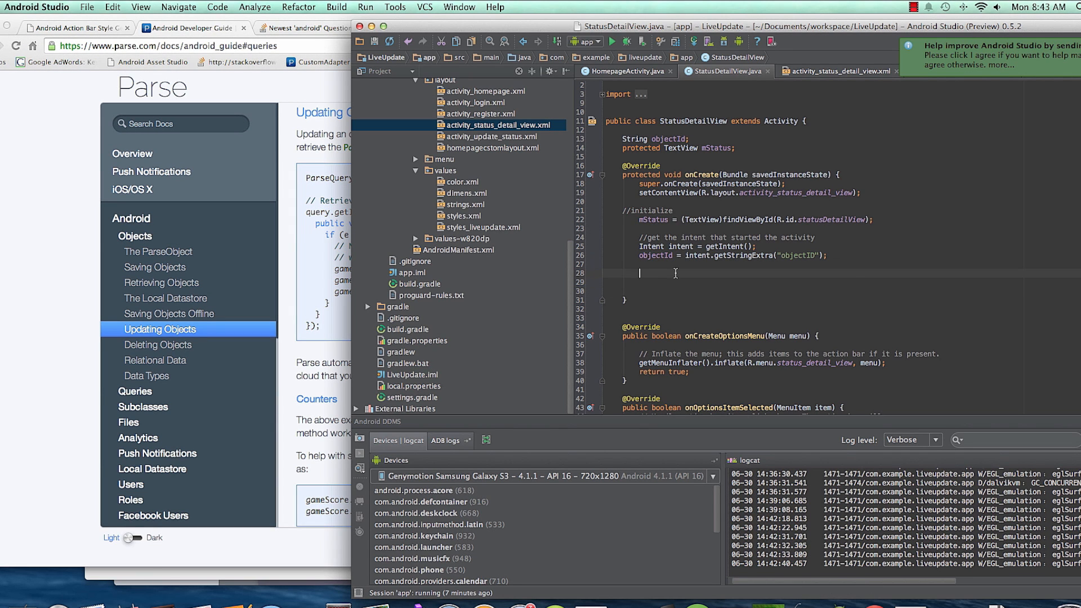
type("ParseQuery<ParseObject> query = ParseQuery.getQuery(\"GameScore\");")
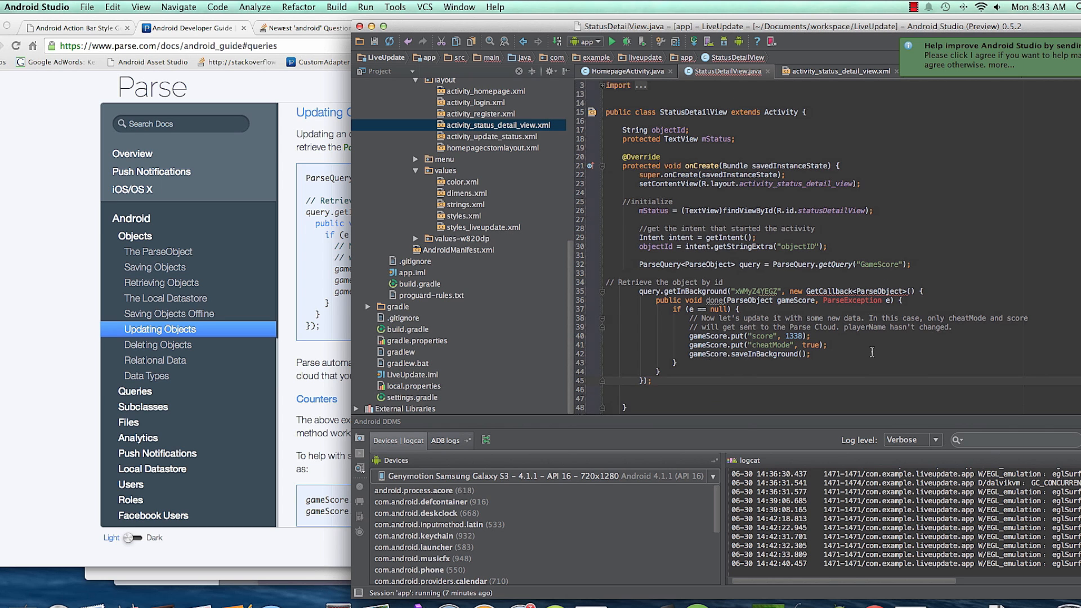
scroll("down", 3)
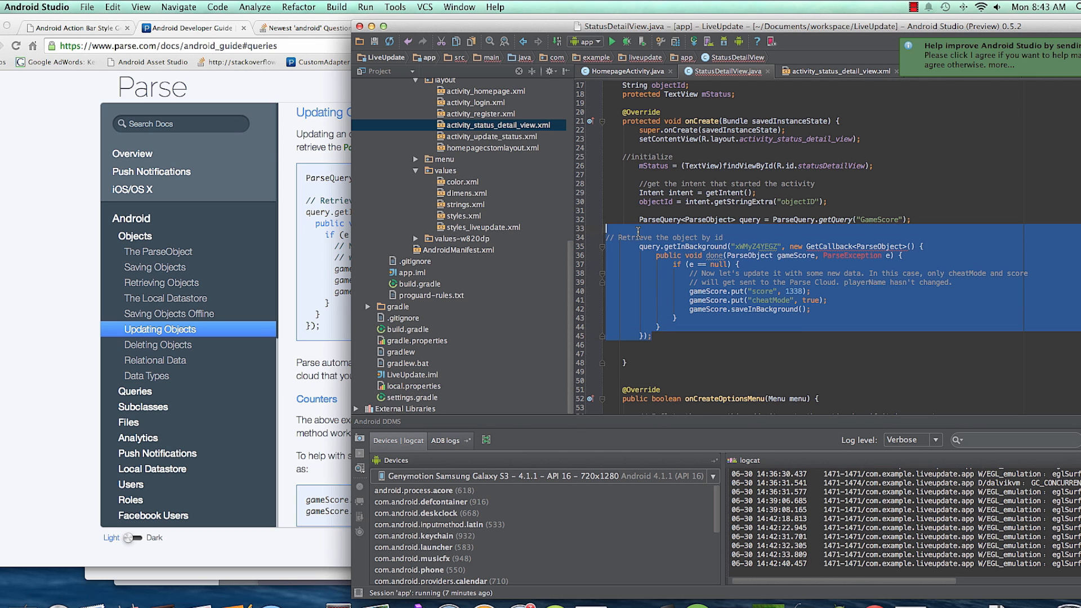
key("Delete")
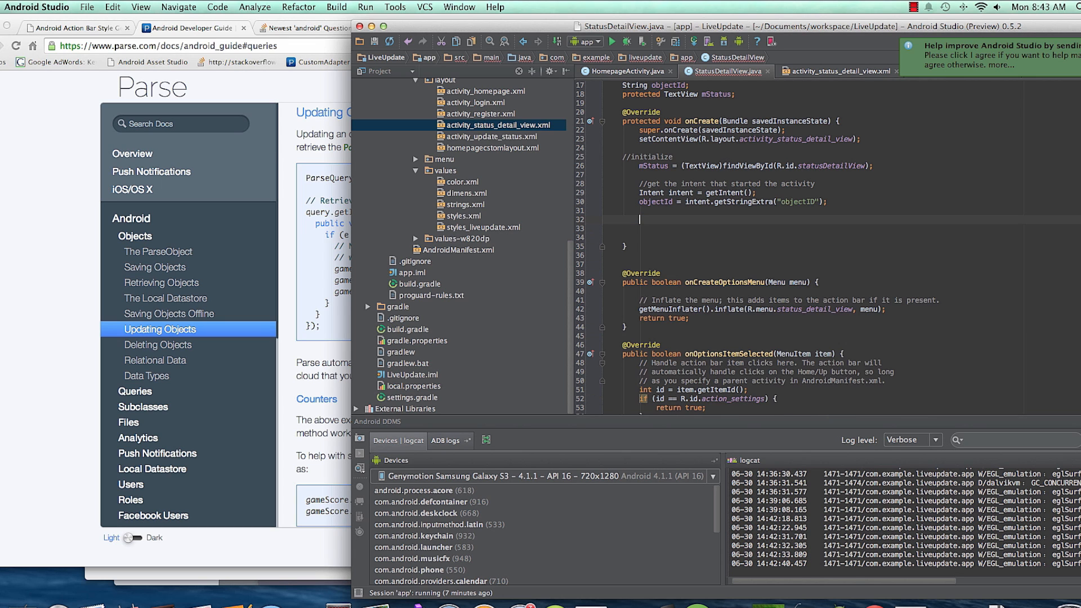
Declare ParseQuery<ParseObject> query = new ParseQuery<ParseObject>("Status") in onCreate
type("Parse")
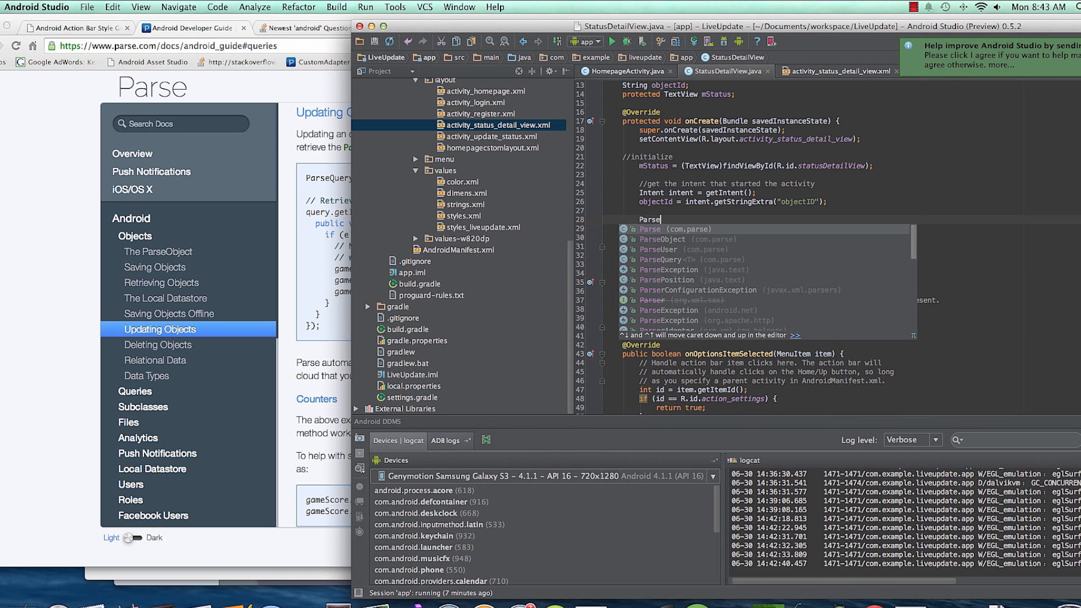
type("Query>")
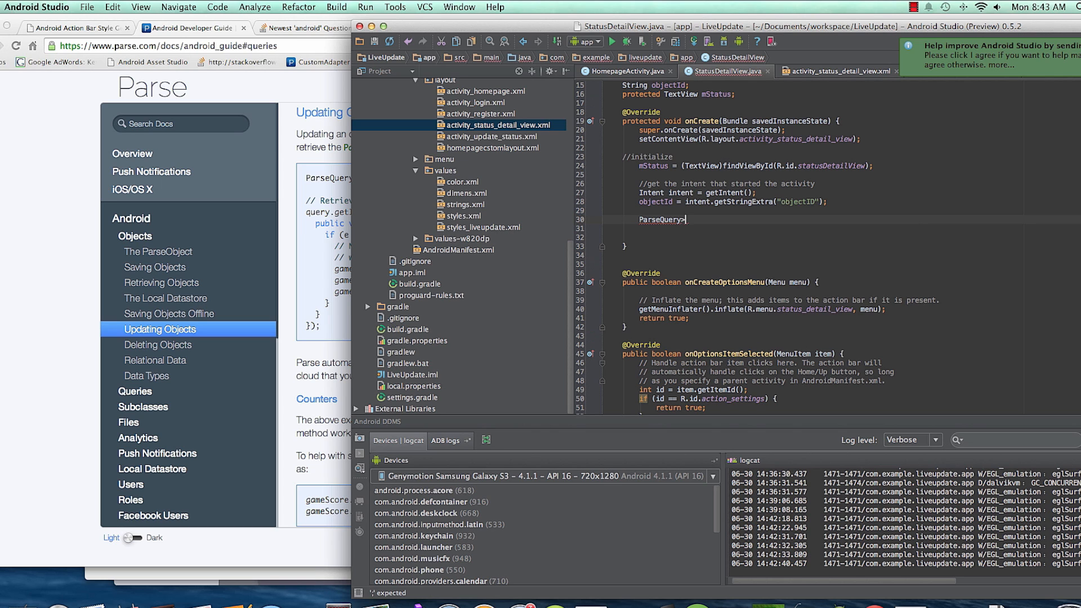
type("<ParseObject")
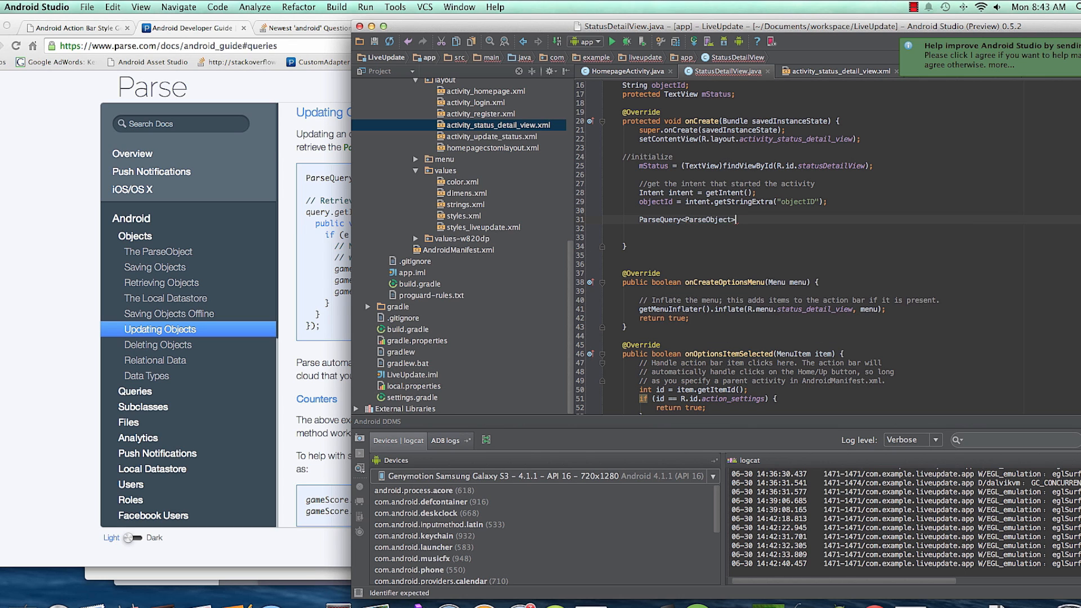
type("s")
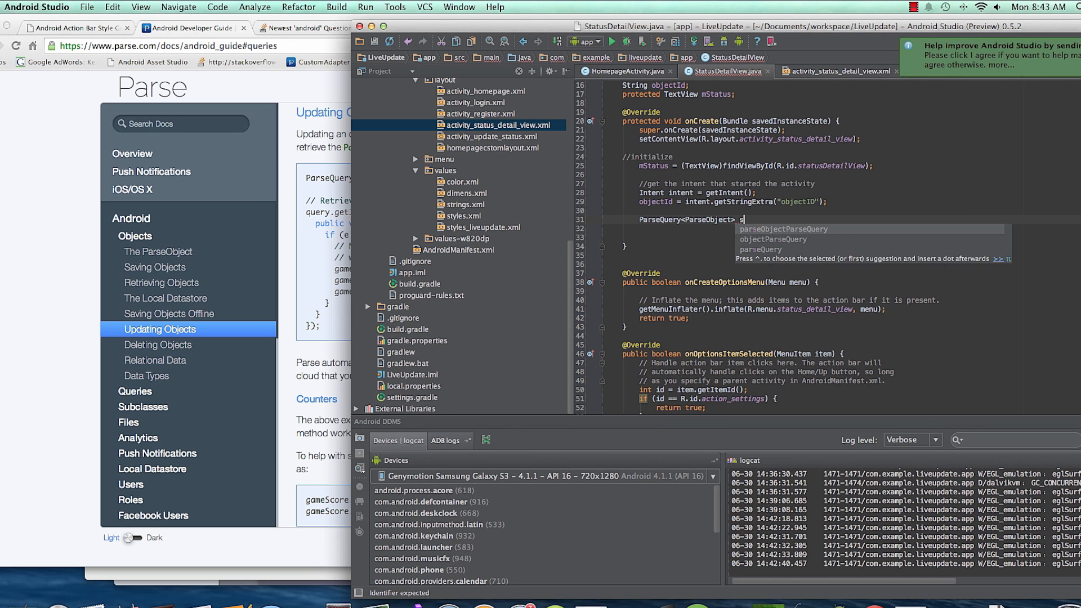
type("tau")
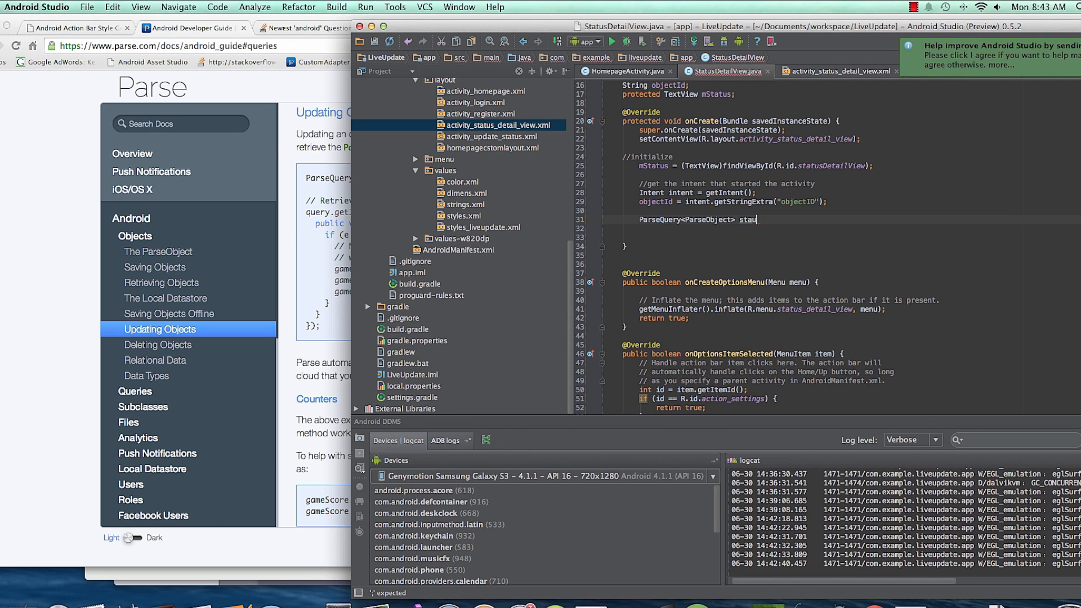
key("Backspace")
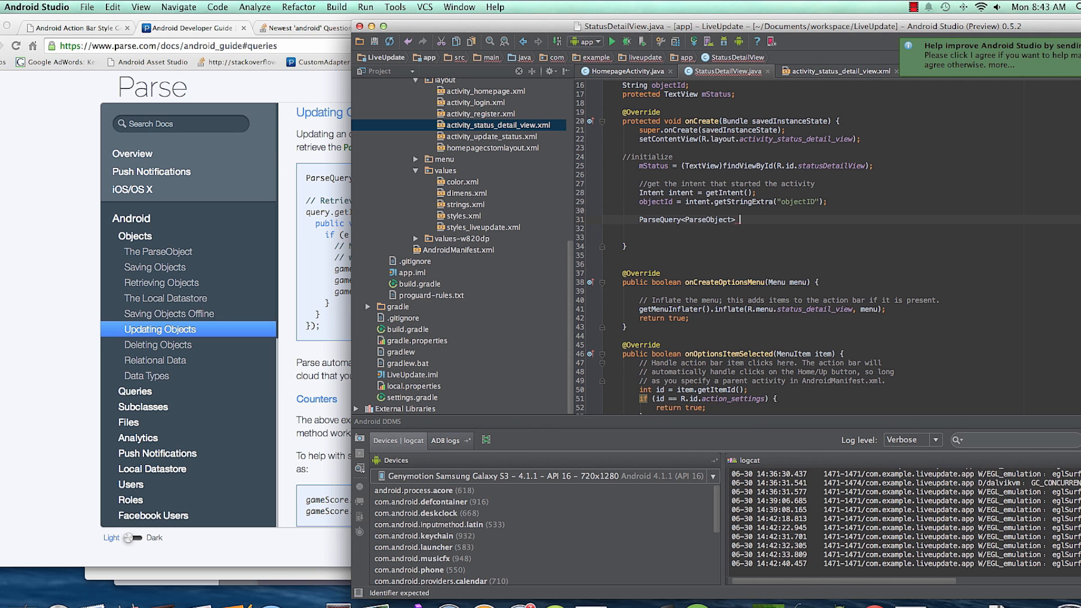
type("query =")
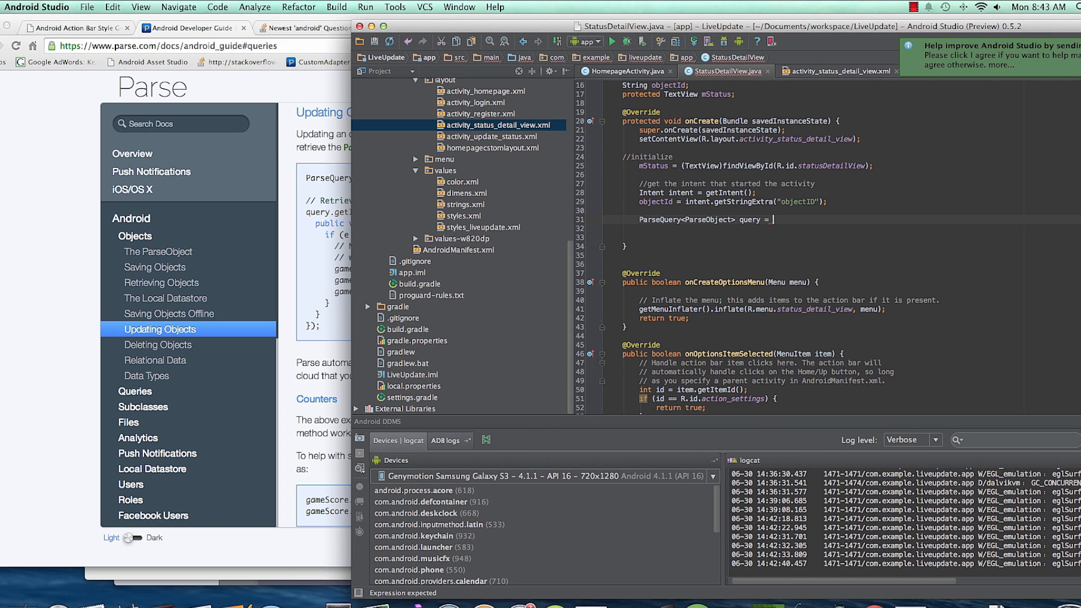
type("new")
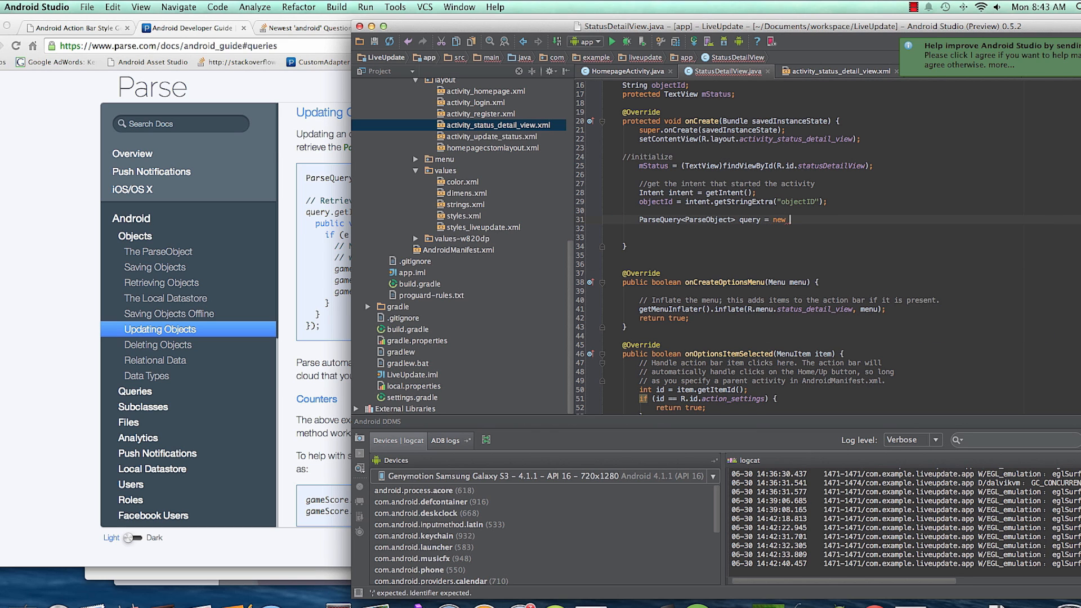
type("ParseQuery<ParseObject>()")
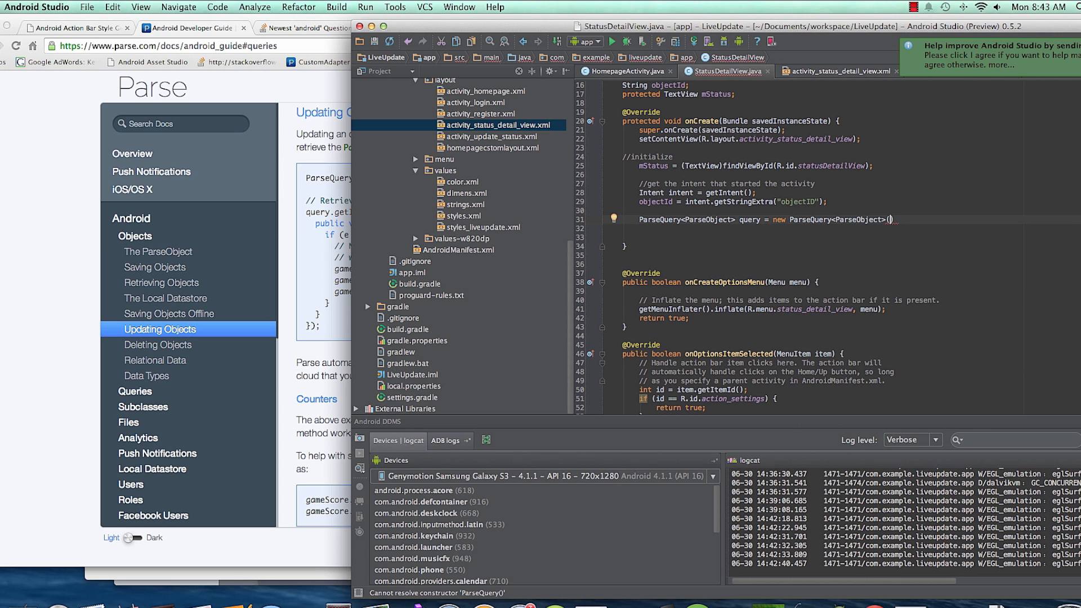
type("\"")
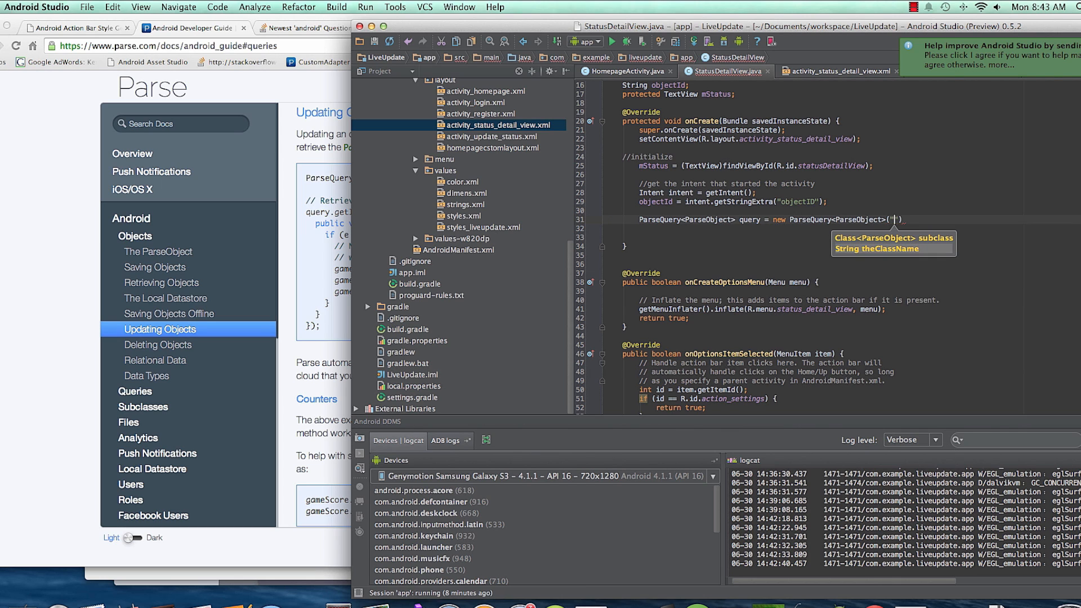
type("Status")
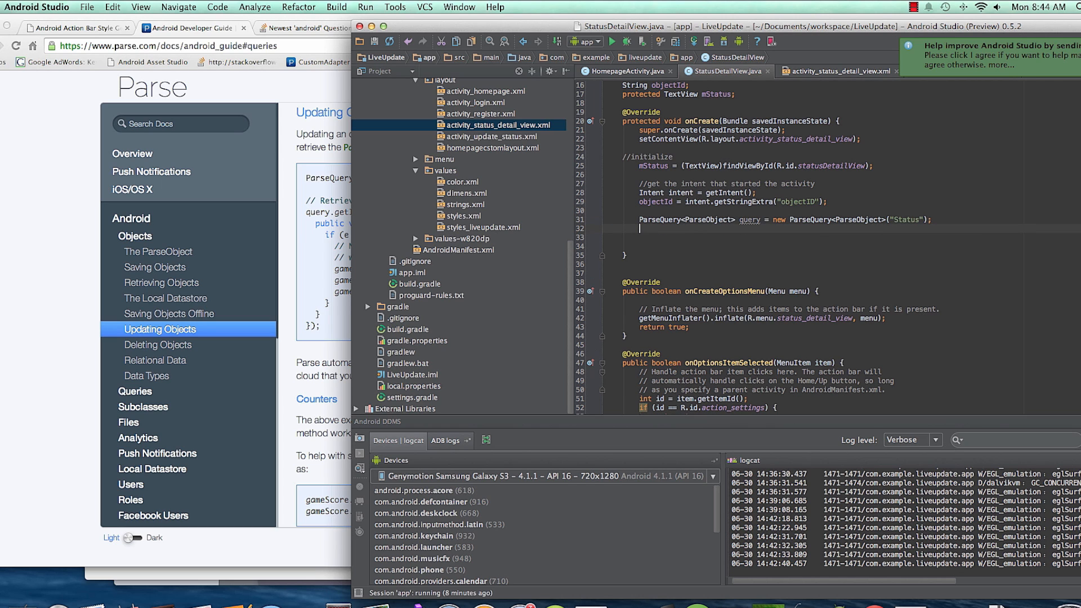
Call query.getInBackground(objectId, new GetCallback) with an if/else on e inside done()
type("query")
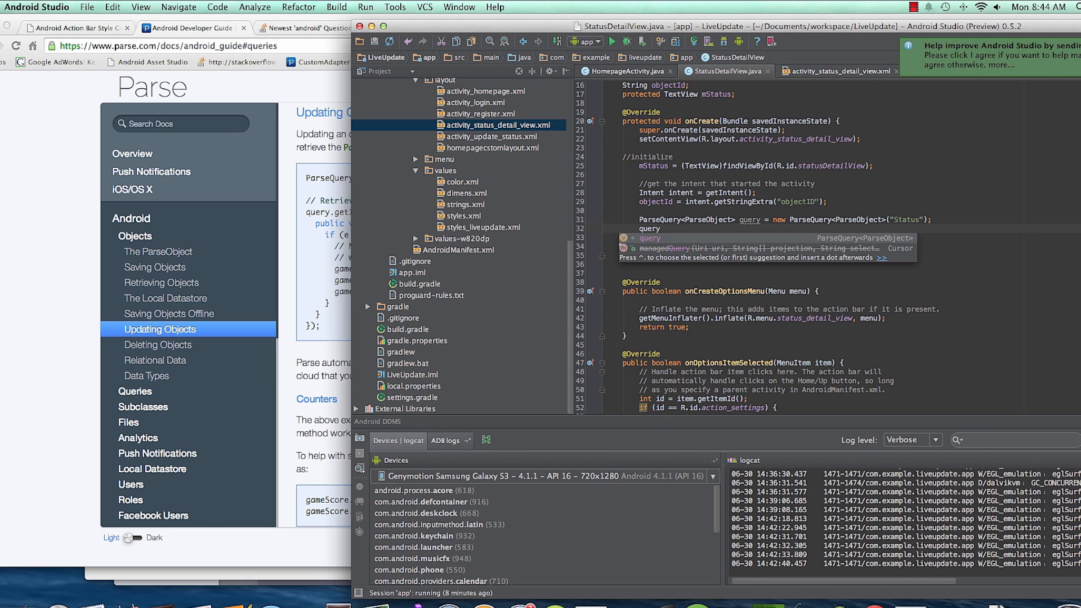
type(".")
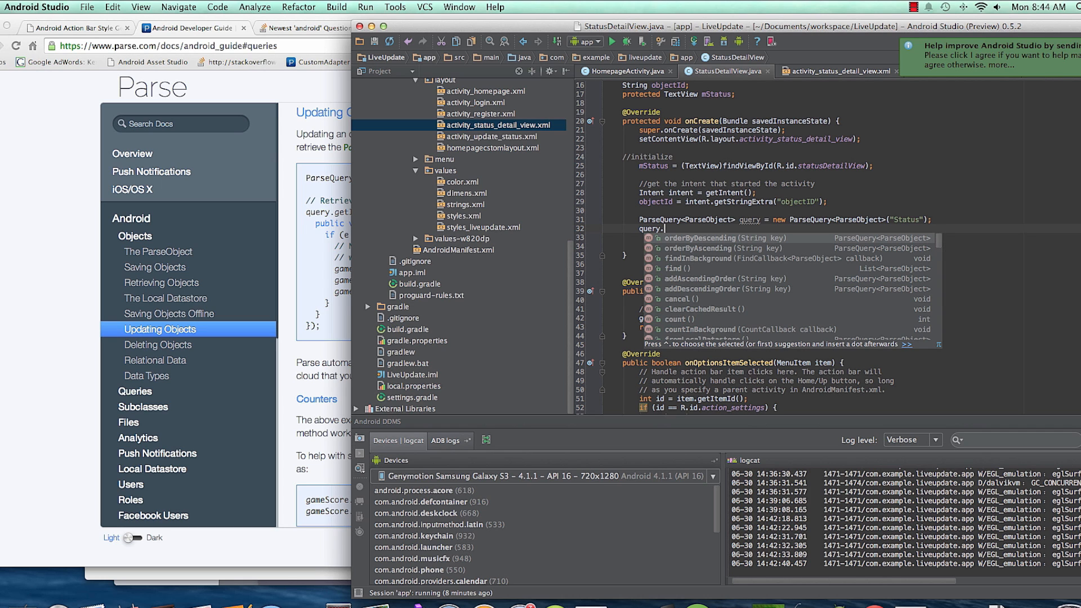
type("g")
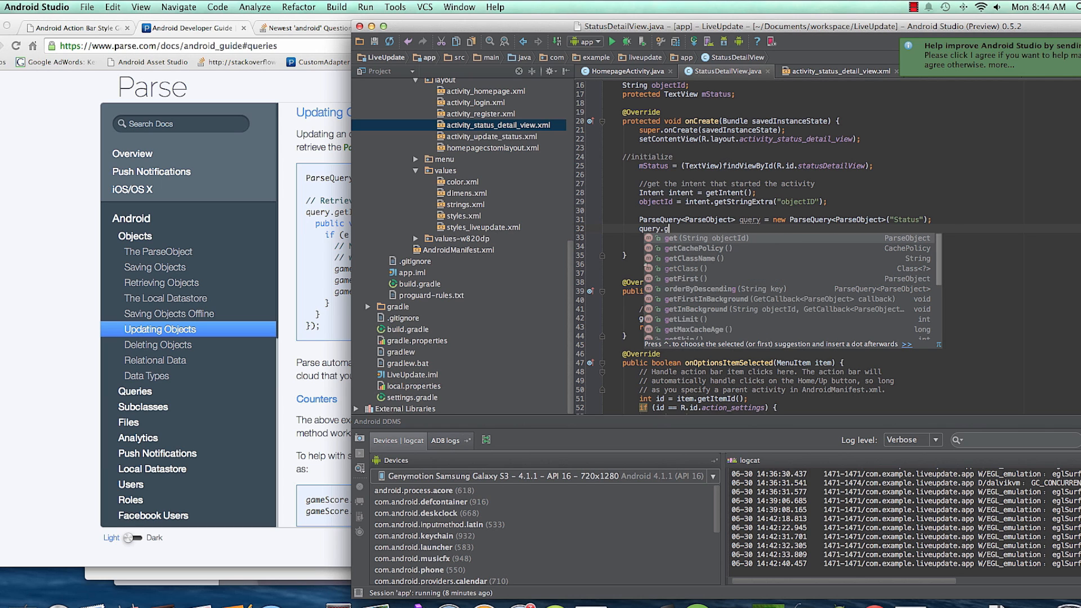
type("InBackground();")
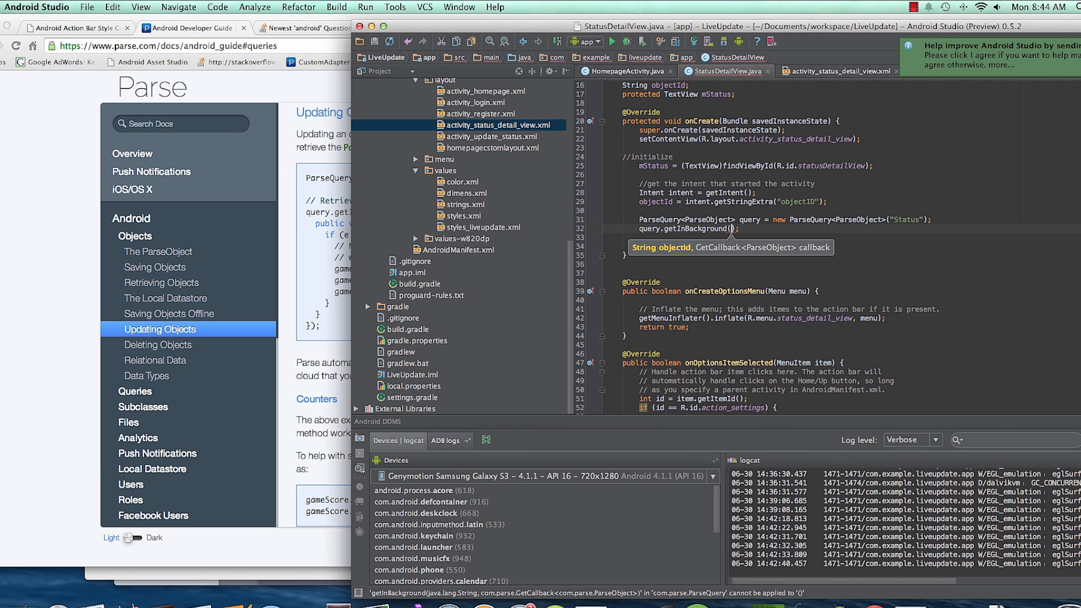
type("objectId")
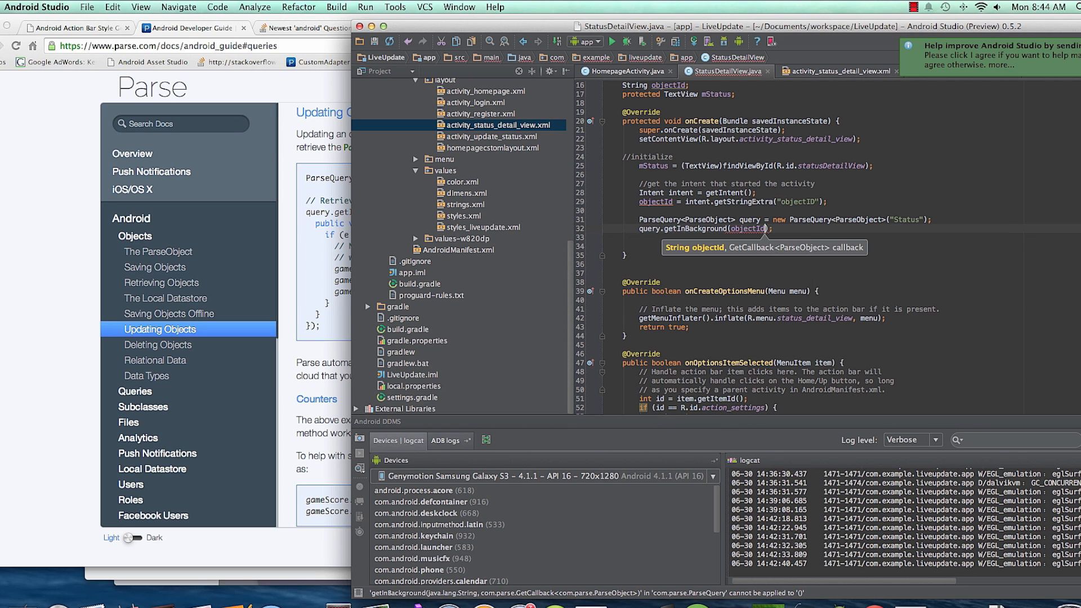
type(", new GetCallback<ParseObject>(")
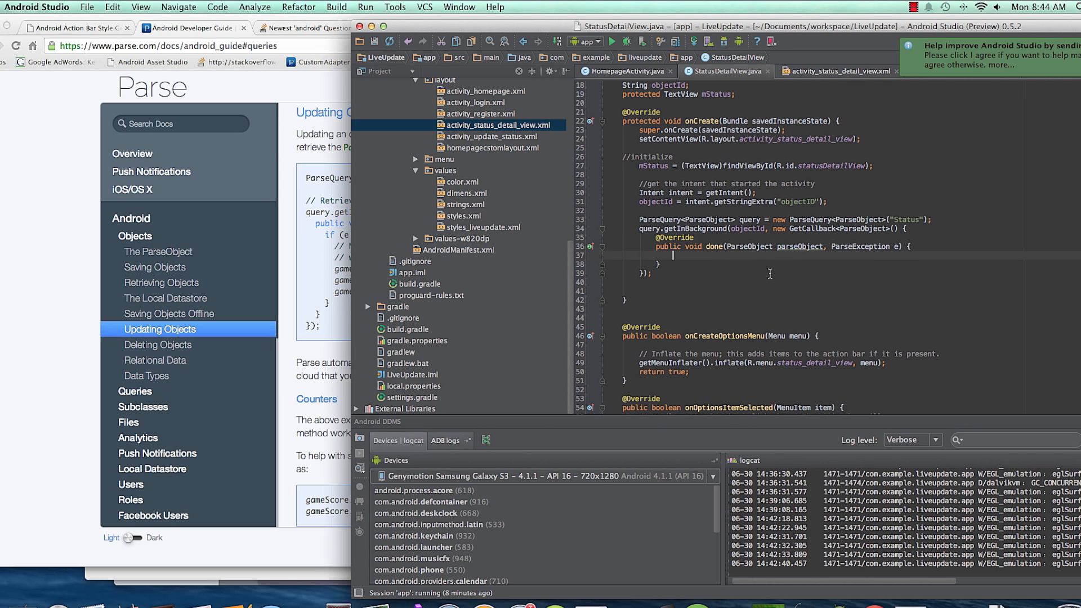
type("if(){")
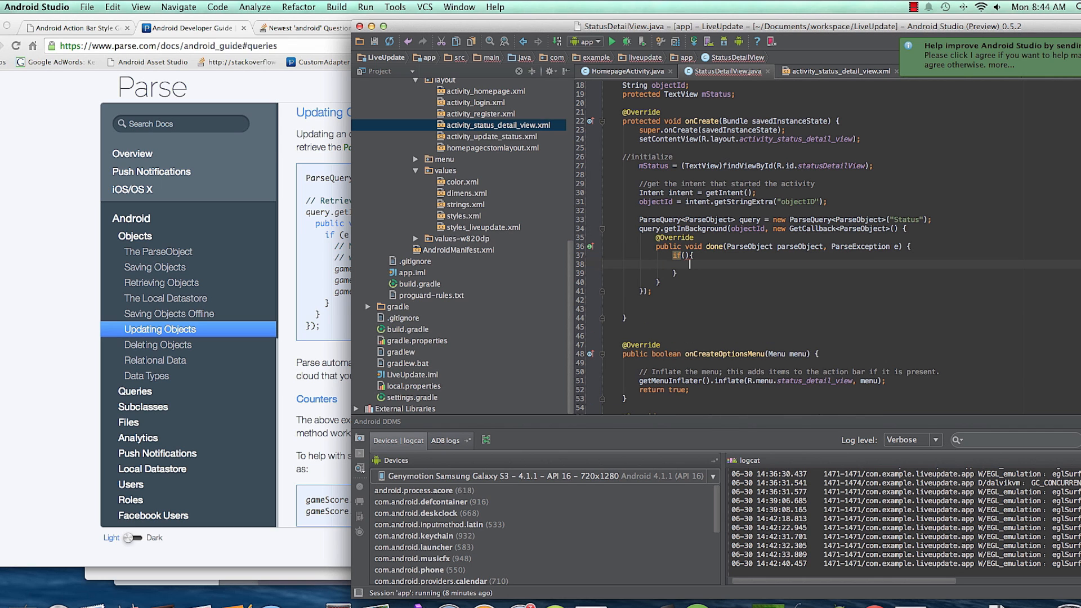
type("else{}")
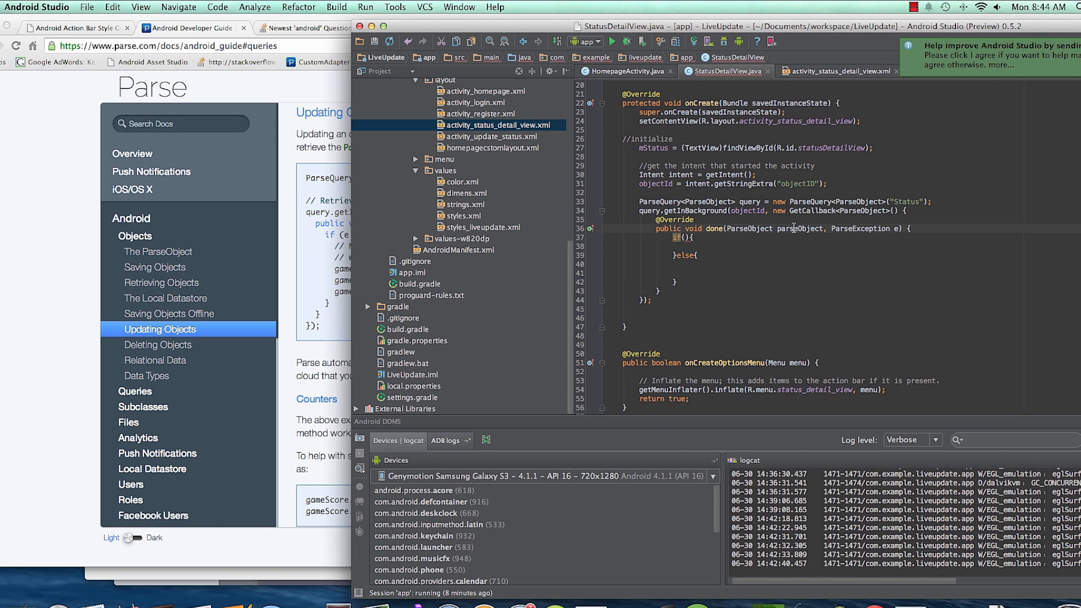
double_click(801, 228)
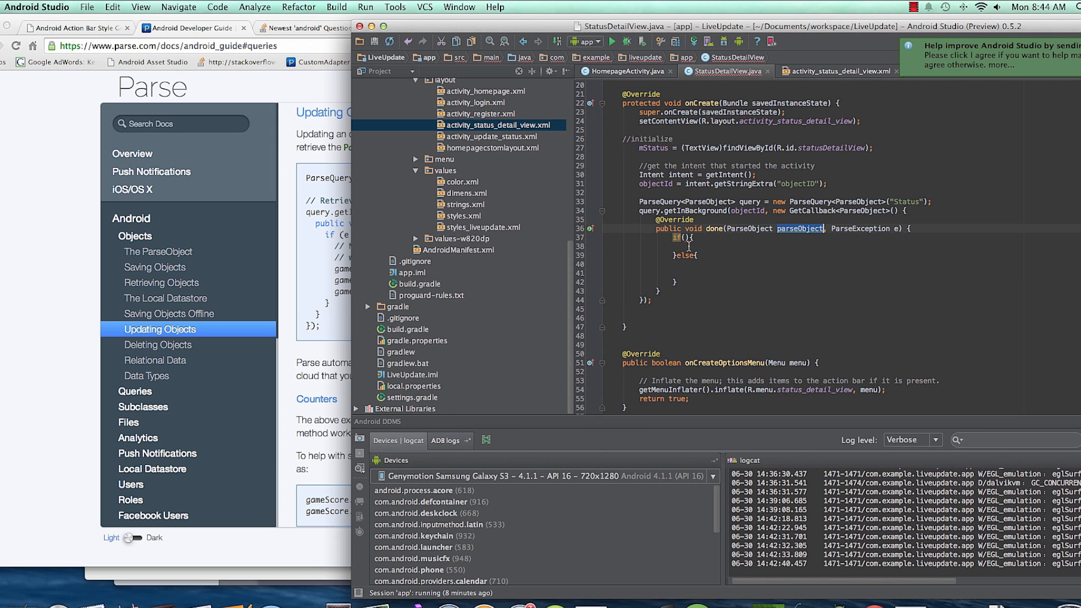
left_click(739, 260)
type("e == null")
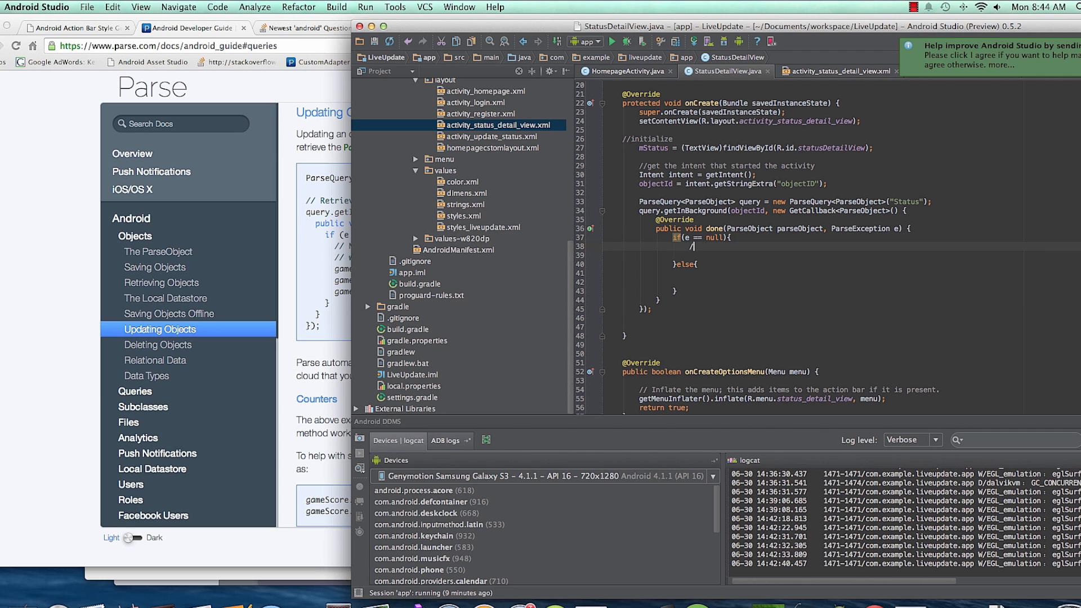
Comment the branches: '//success we have a status' and '//there was an error. advice user.'
type("//success")
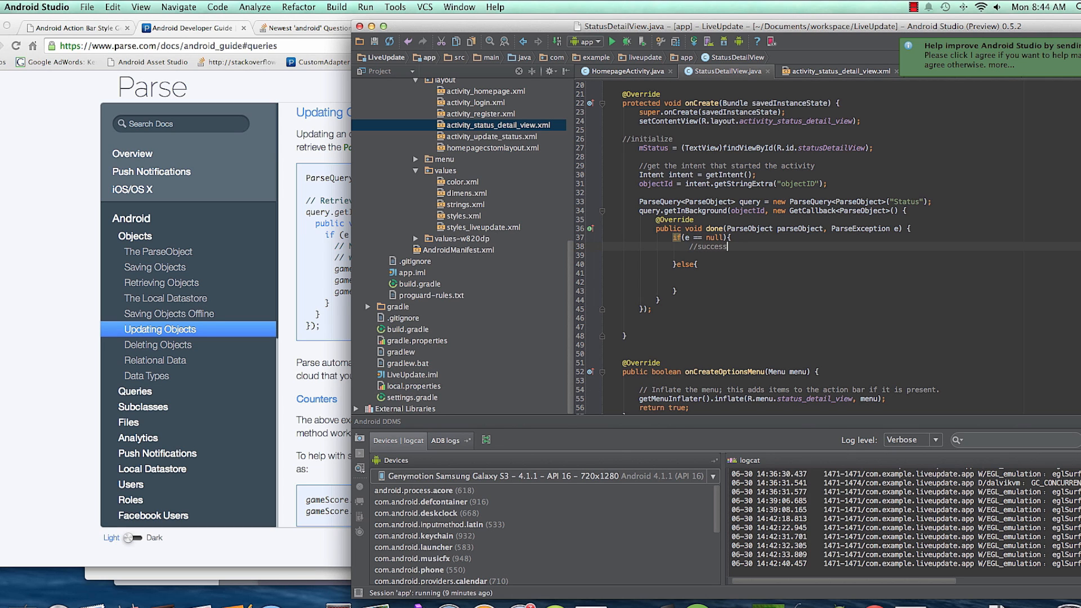
type("w")
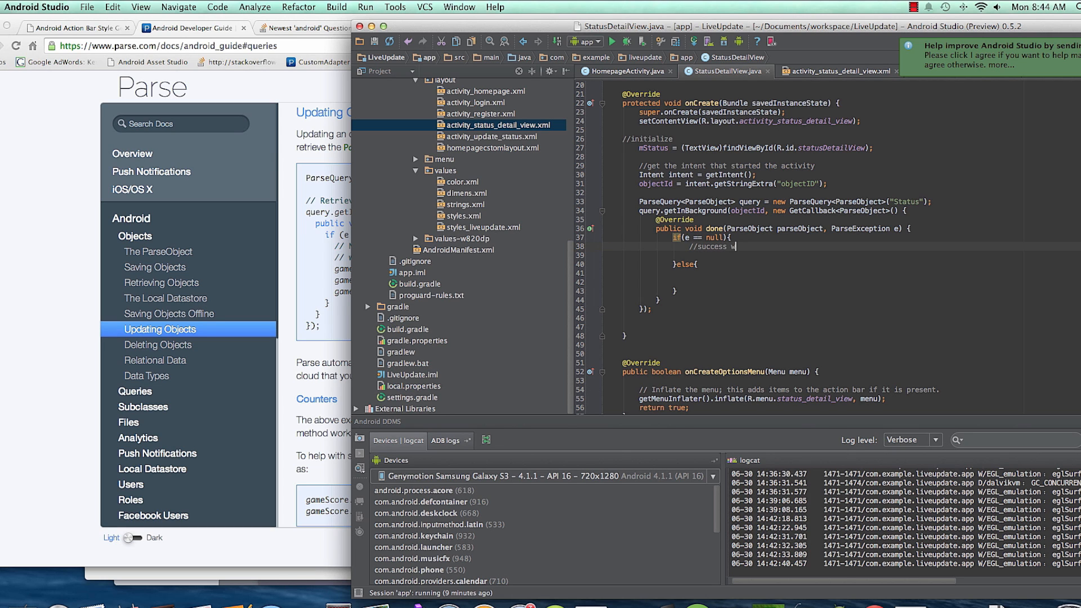
type("e have a status")
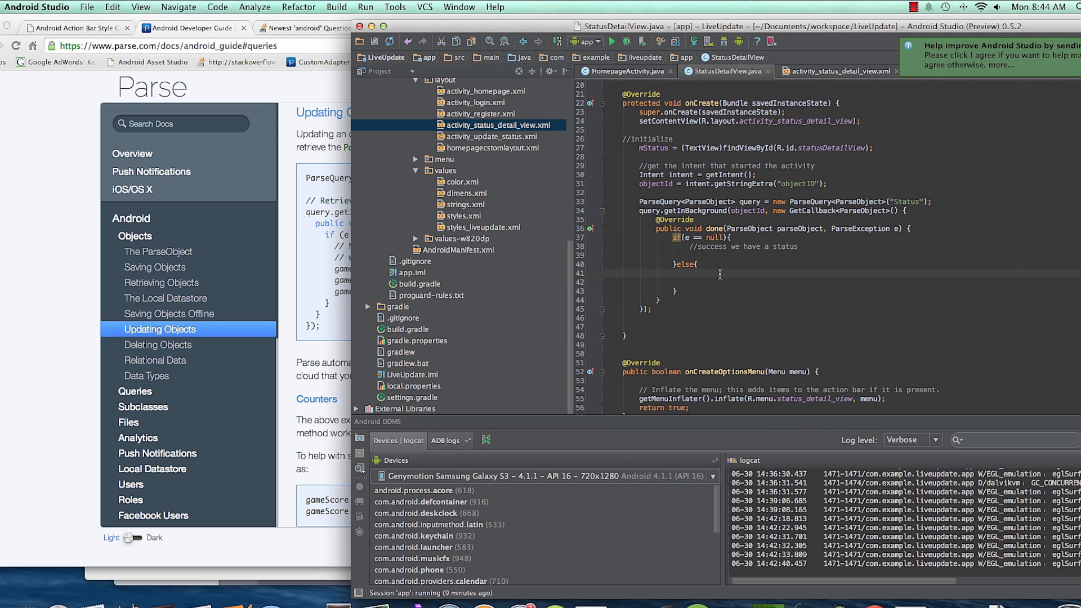
type("//there was")
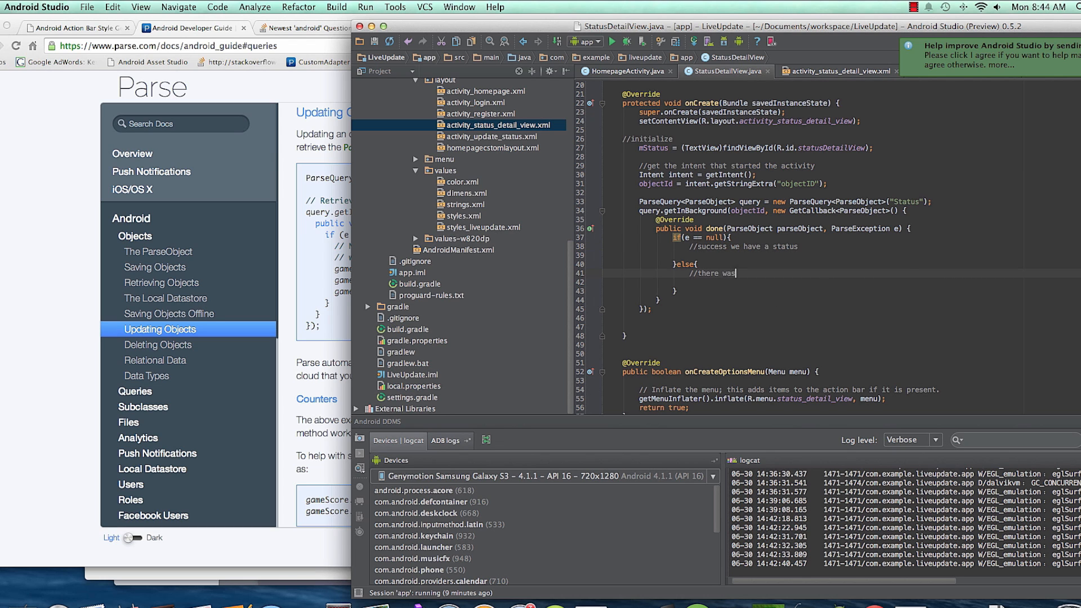
type("an error.")
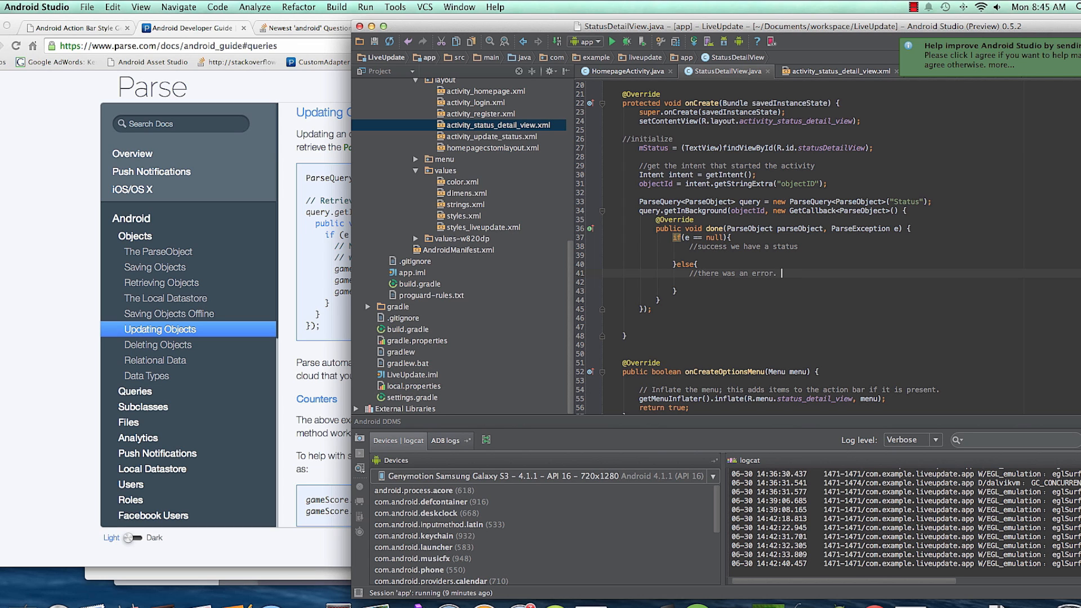
type("advice user.")
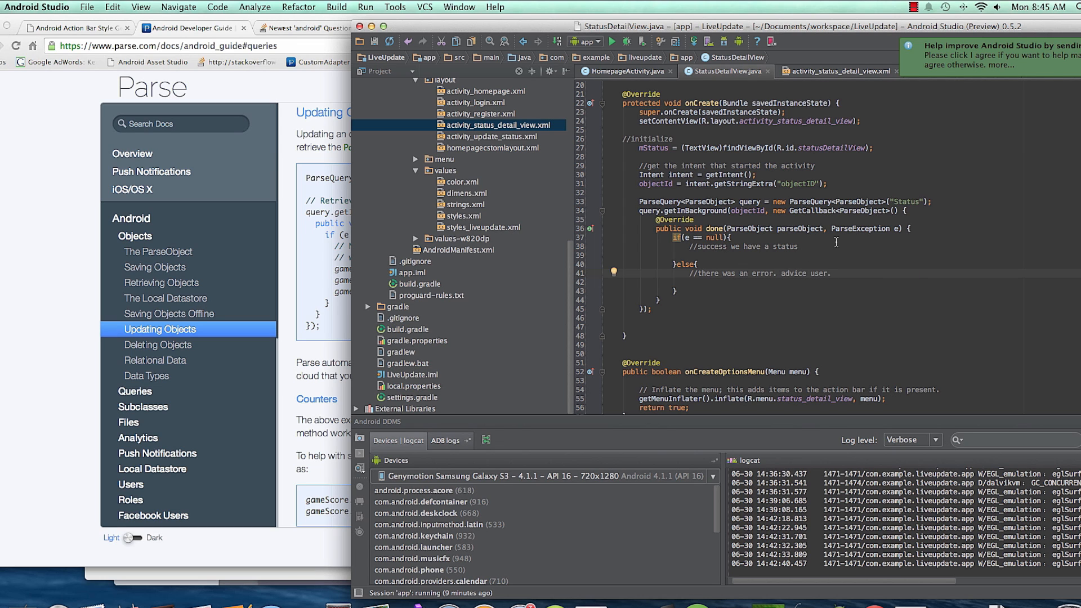
double_click(747, 210)
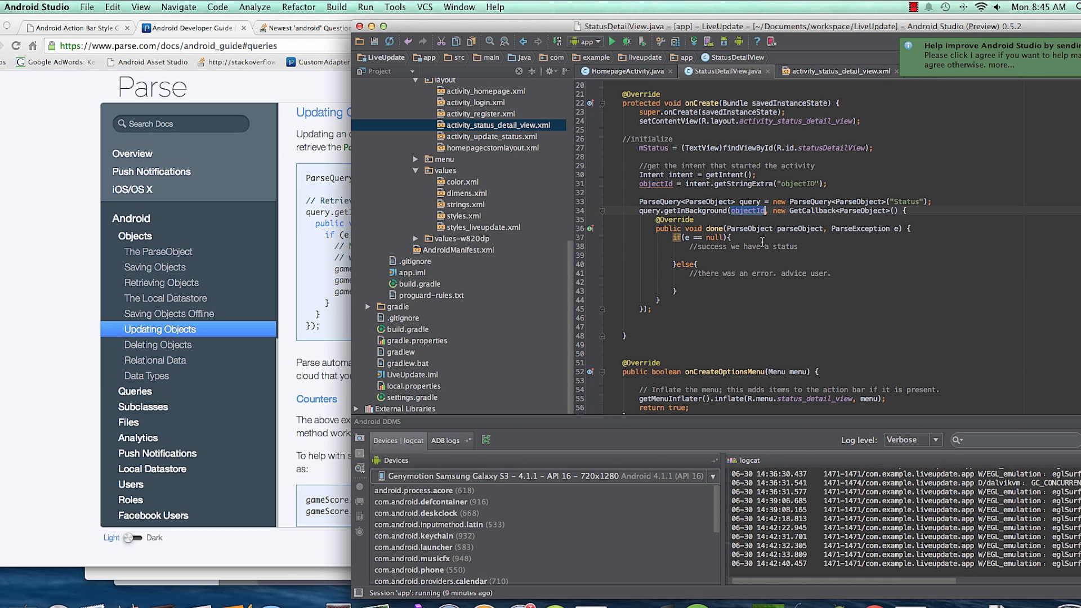
mouse_move(802, 248)
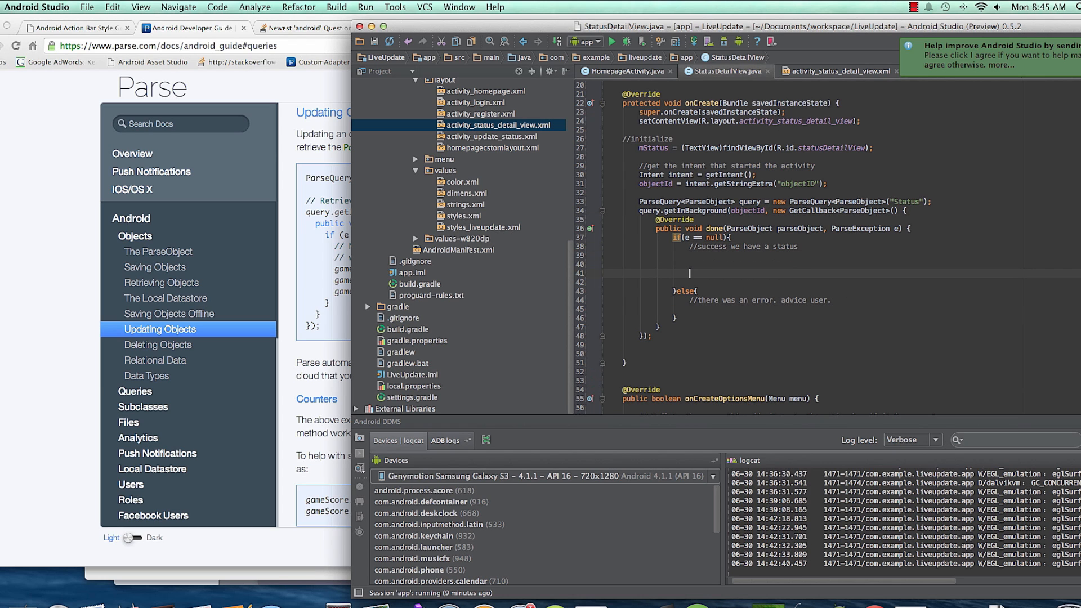
Type String userStatus = parseObject.get in the if(e == null) block
type("s")
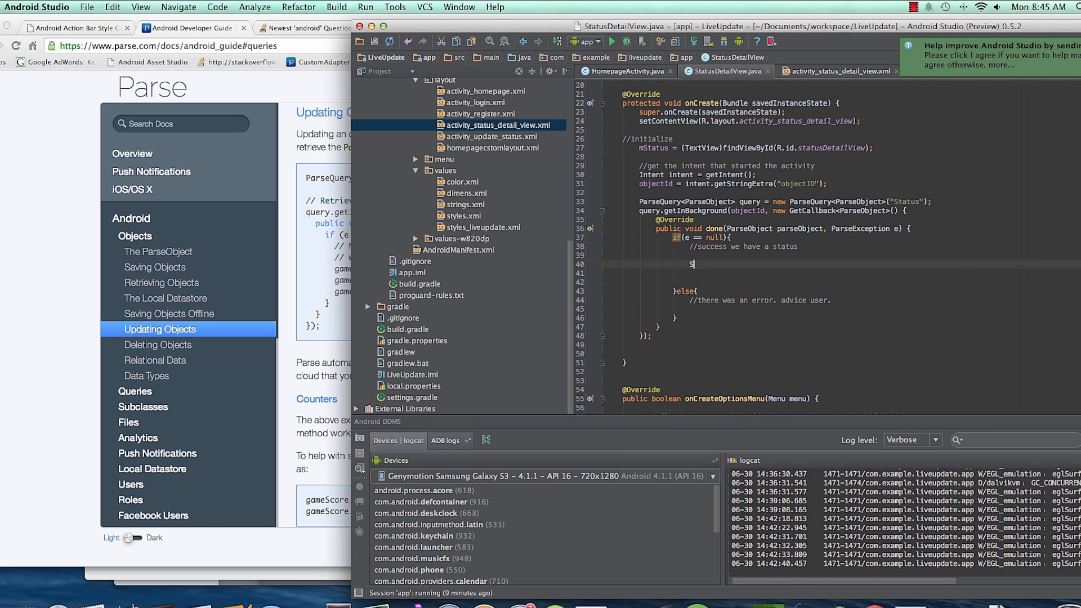
type("String")
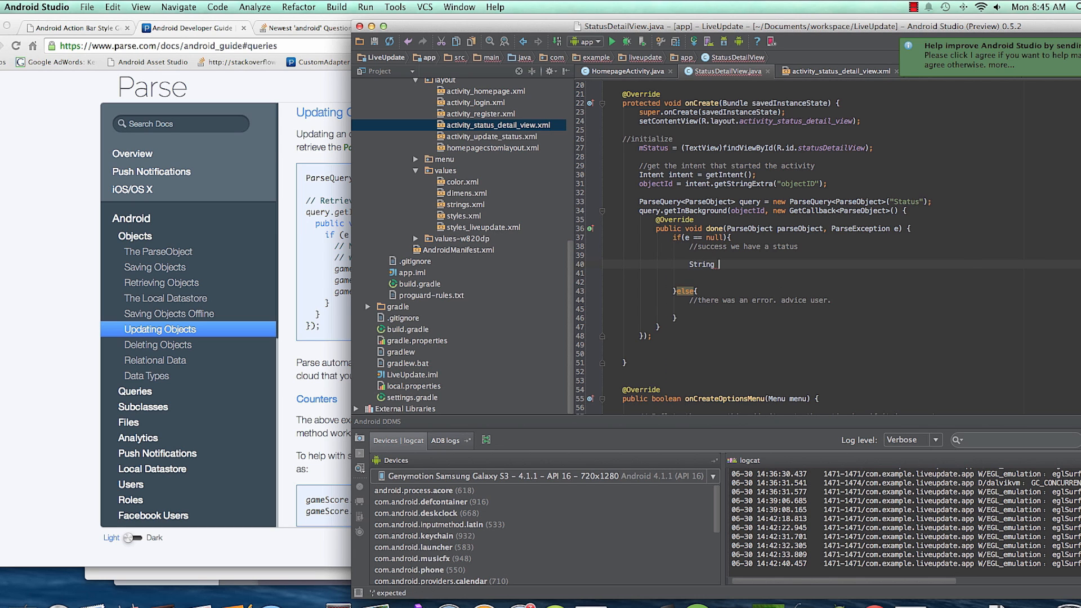
type("s")
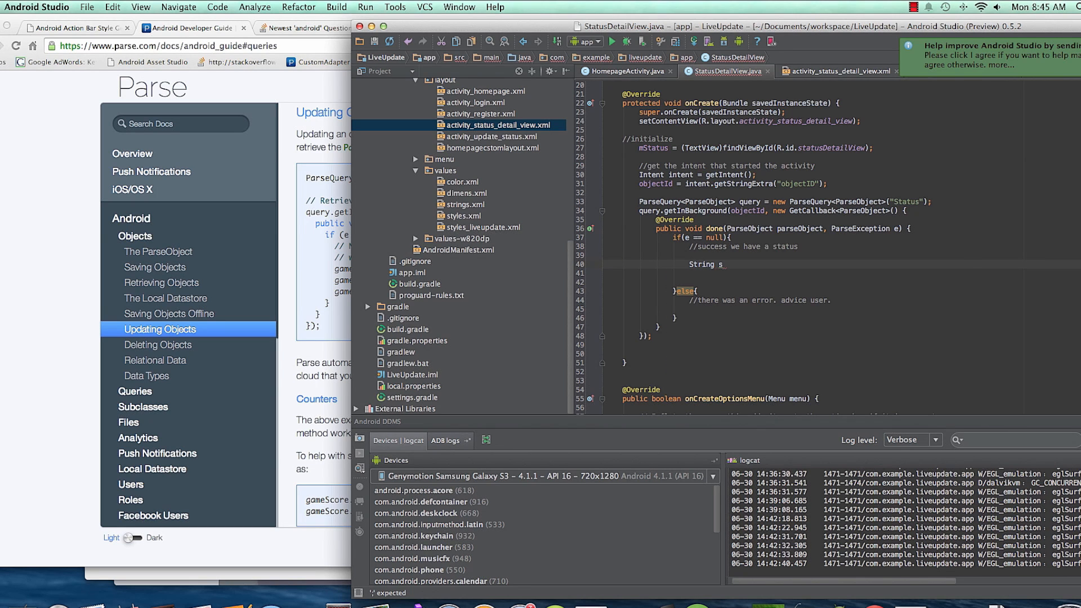
type("use")
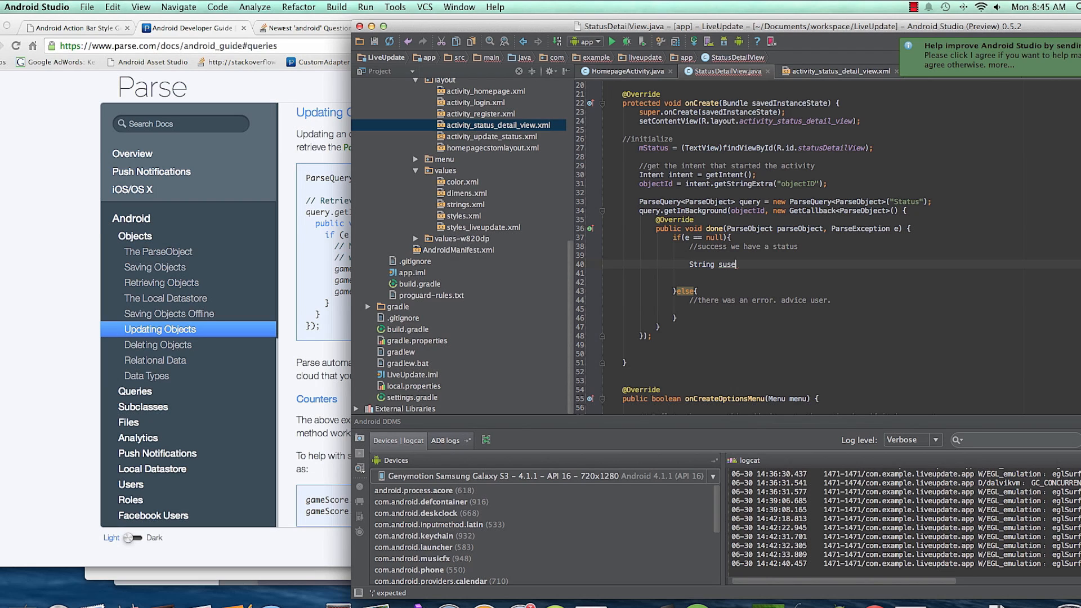
type("userS")
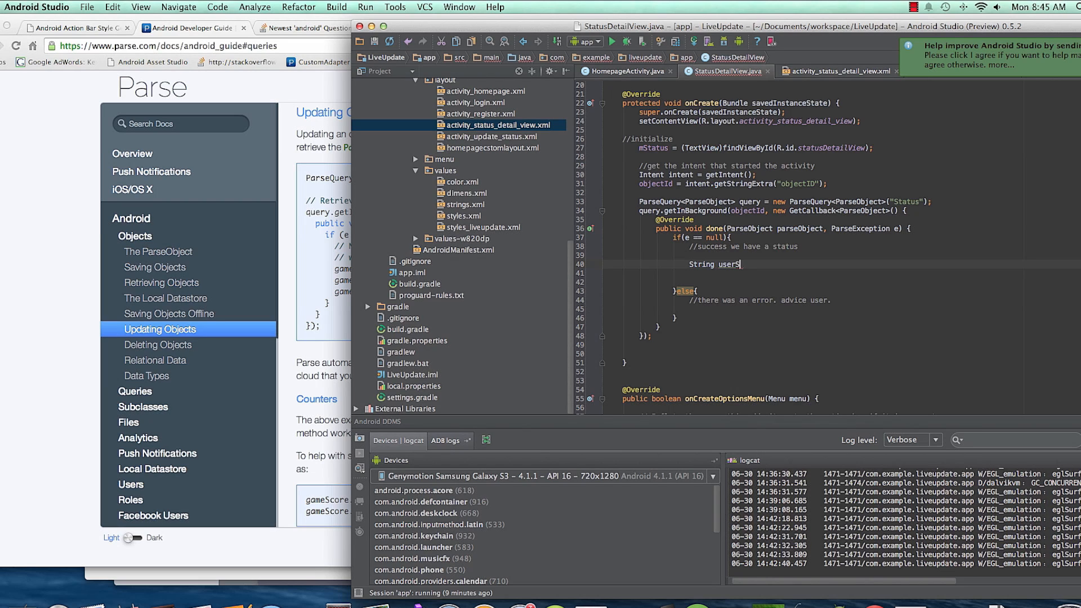
type("tatus =")
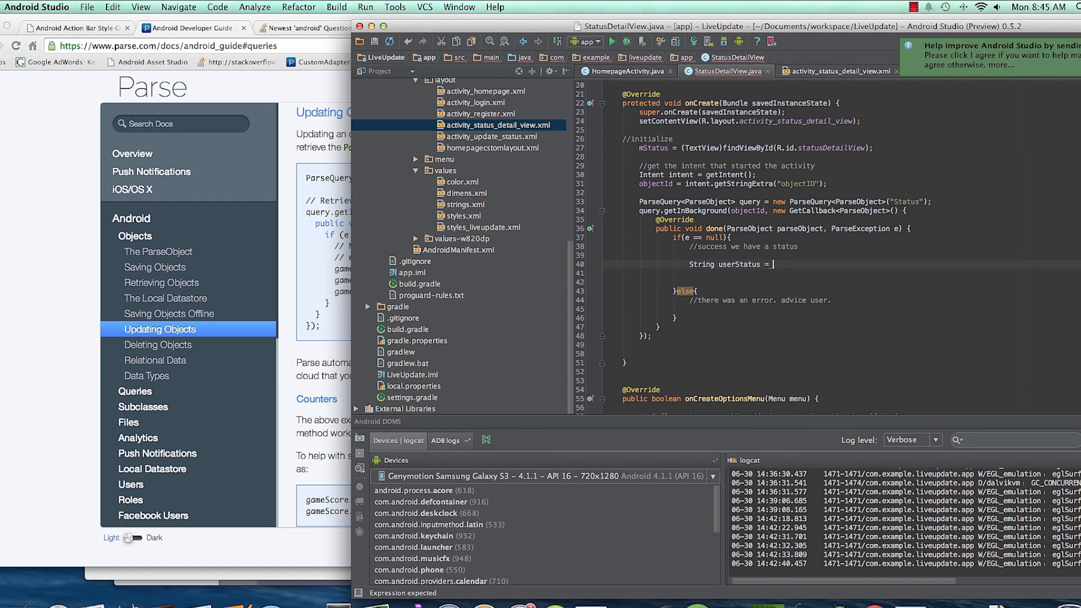
type("parseObject/")
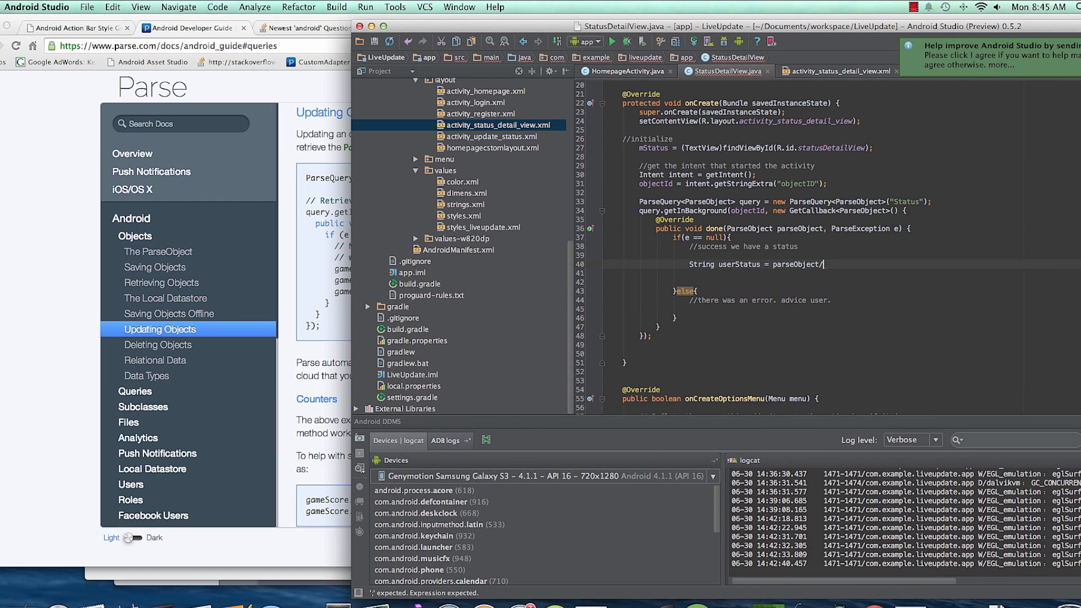
type(".")
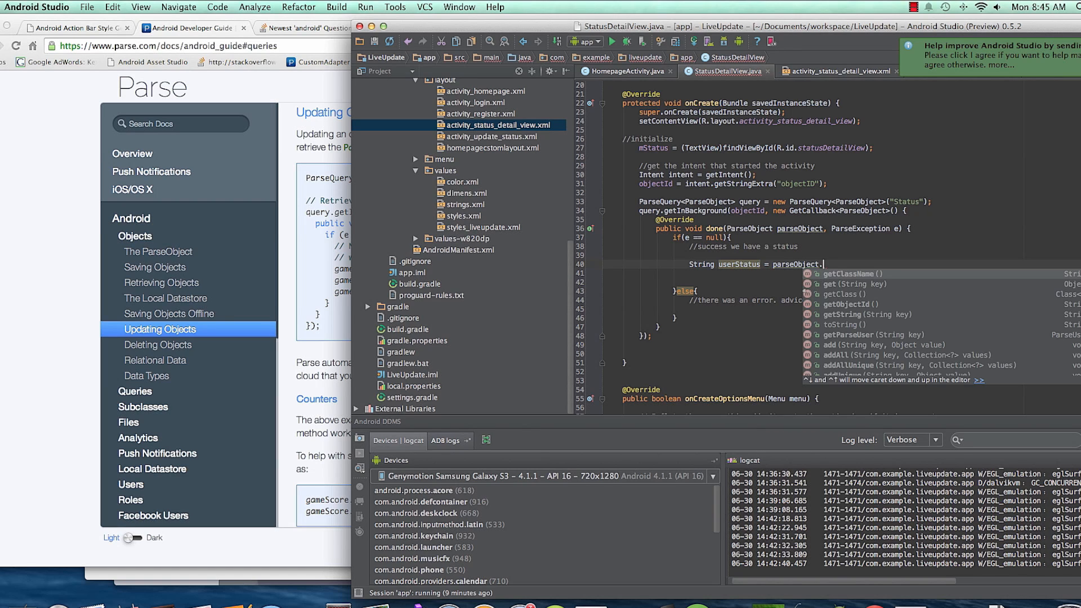
type("get")
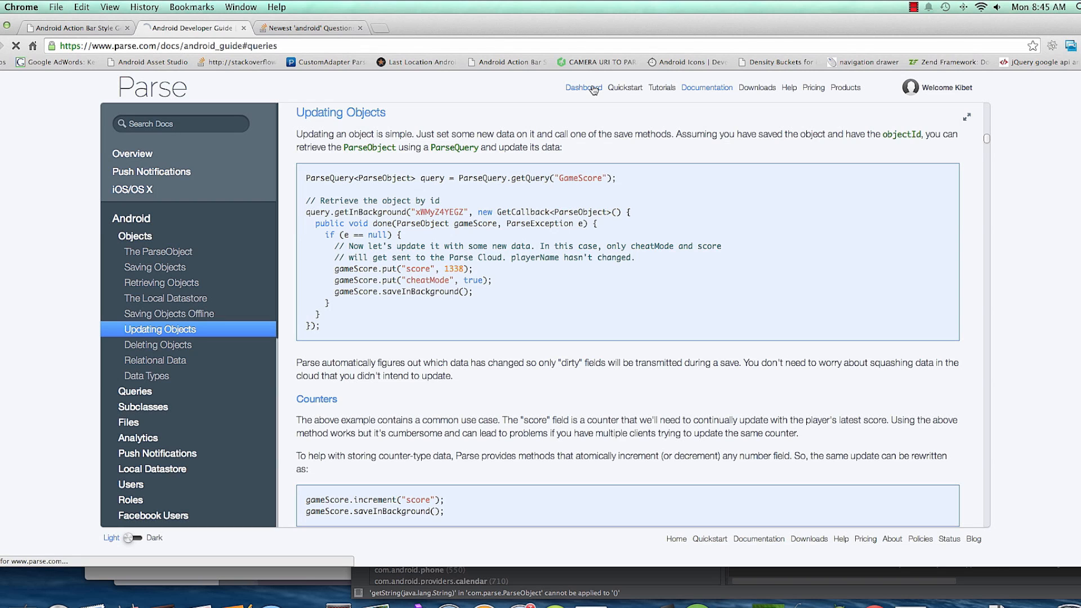
Open LiveUpdate's Data Browser and view the Status class columns
left_click(583, 88)
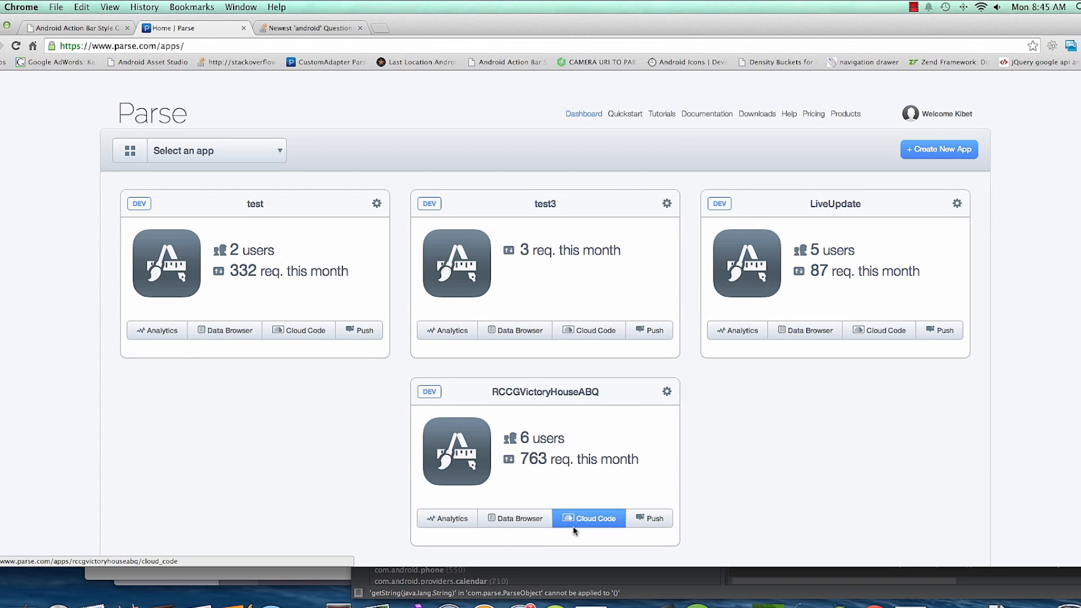
left_click(804, 330)
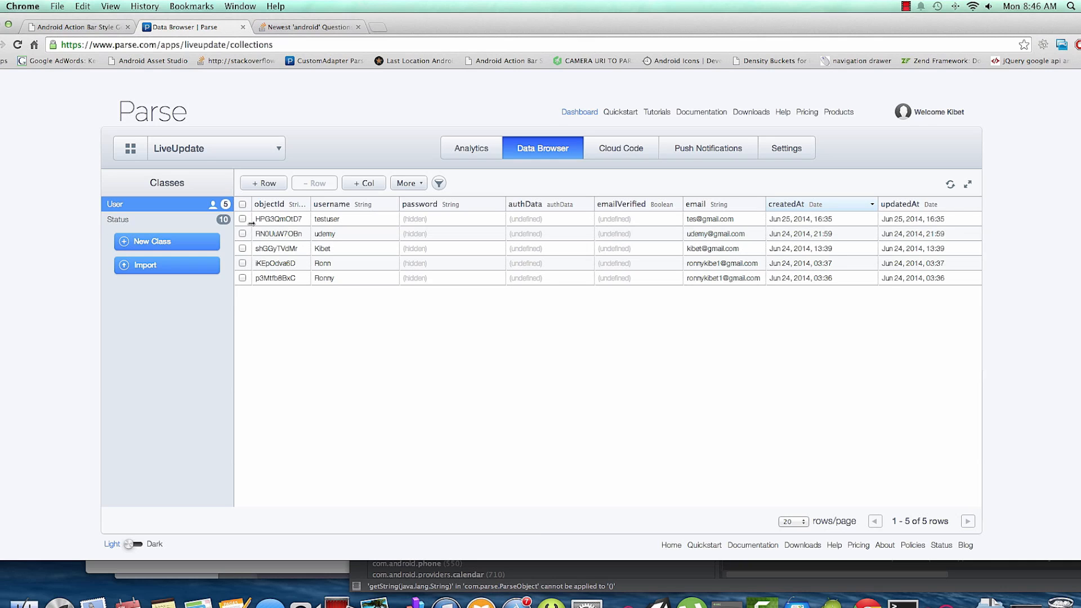
left_click(117, 219)
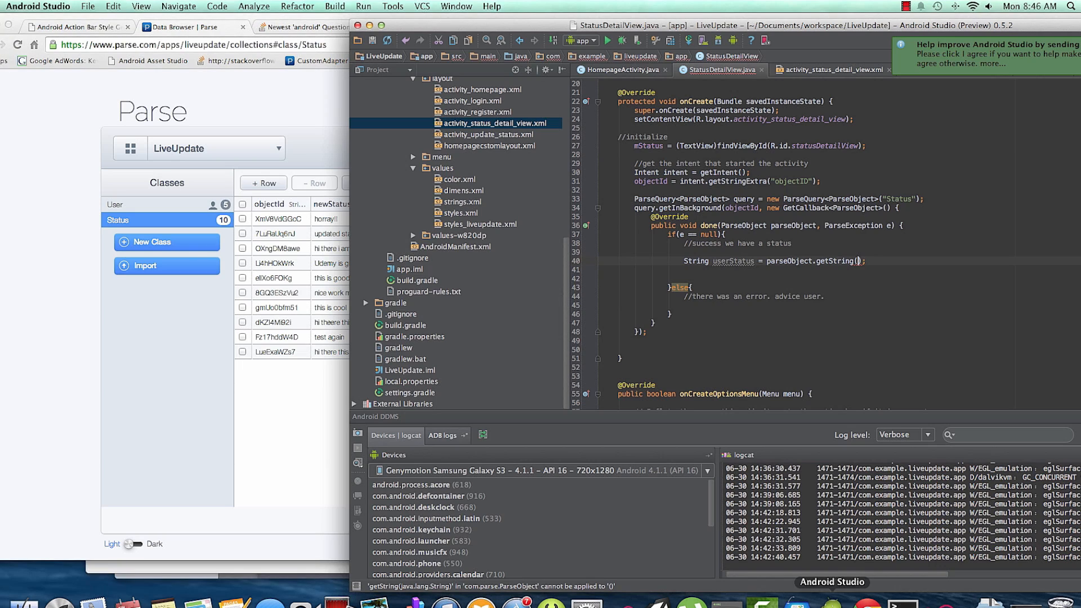
Pass "newStatus" to getString() and add mStatus.setText(userStatus)
type("\"")
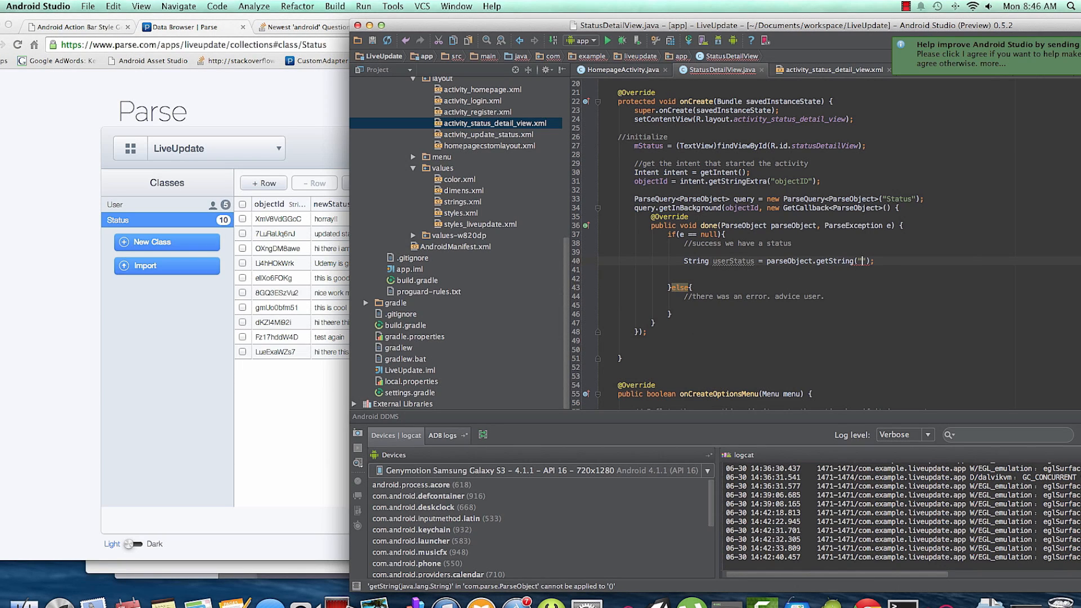
type("newStatus")
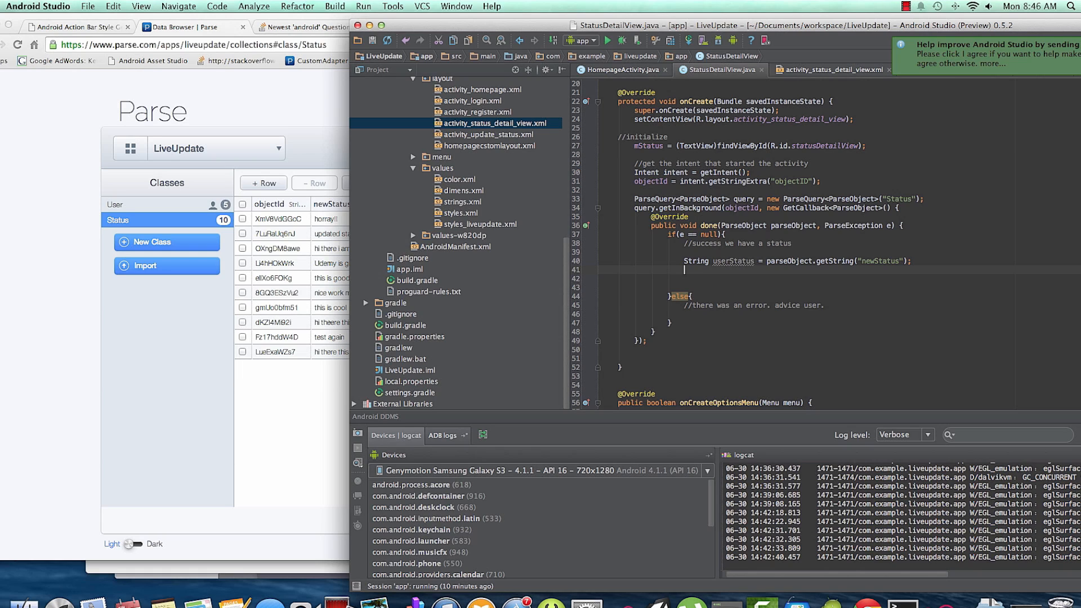
type("mStatus/")
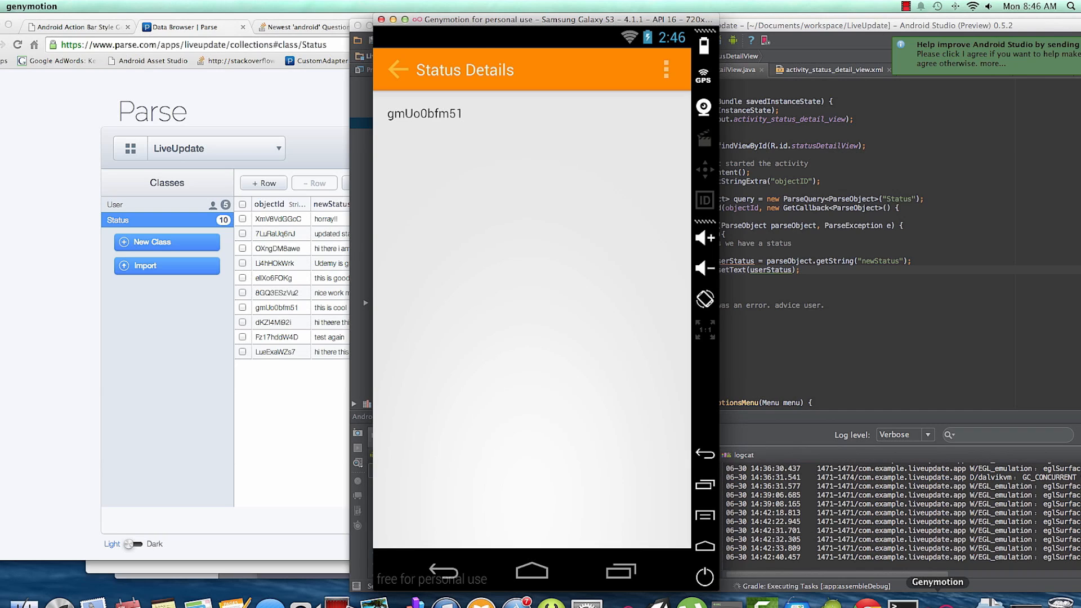
mouse_move(730, 323)
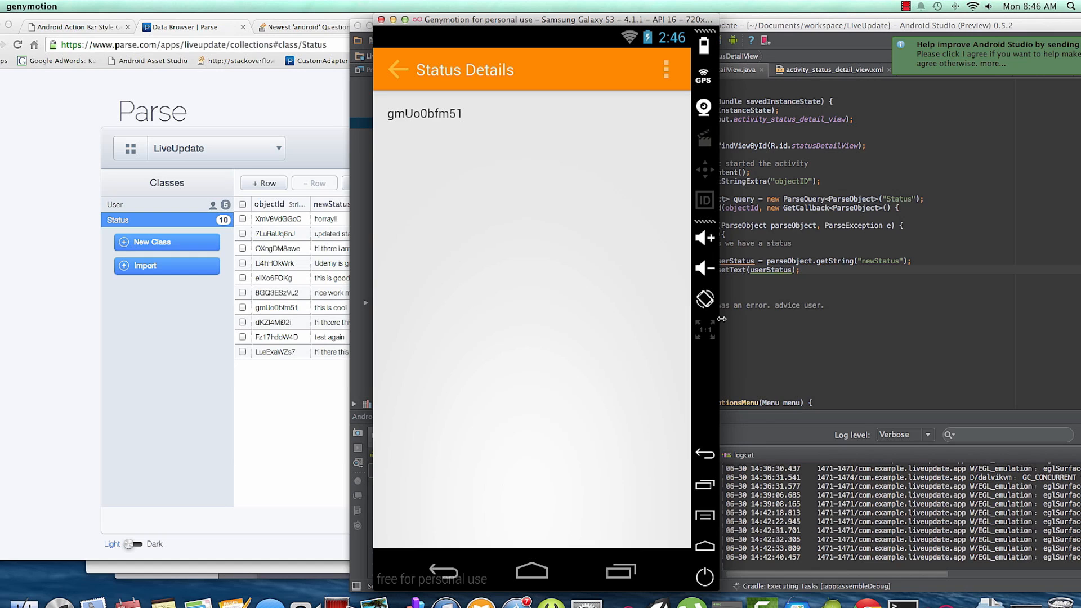
Launch LiveUpdate and open 'this is good work', 'hi there i am new here' and 'hi theere this is udemy' statuses
left_click(532, 571)
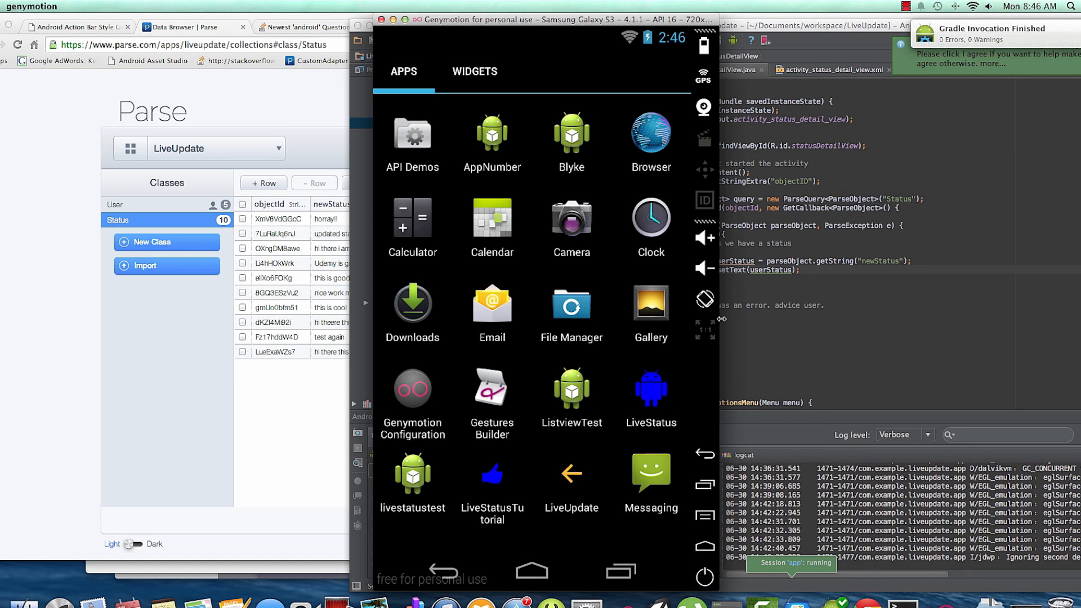
left_click(571, 475)
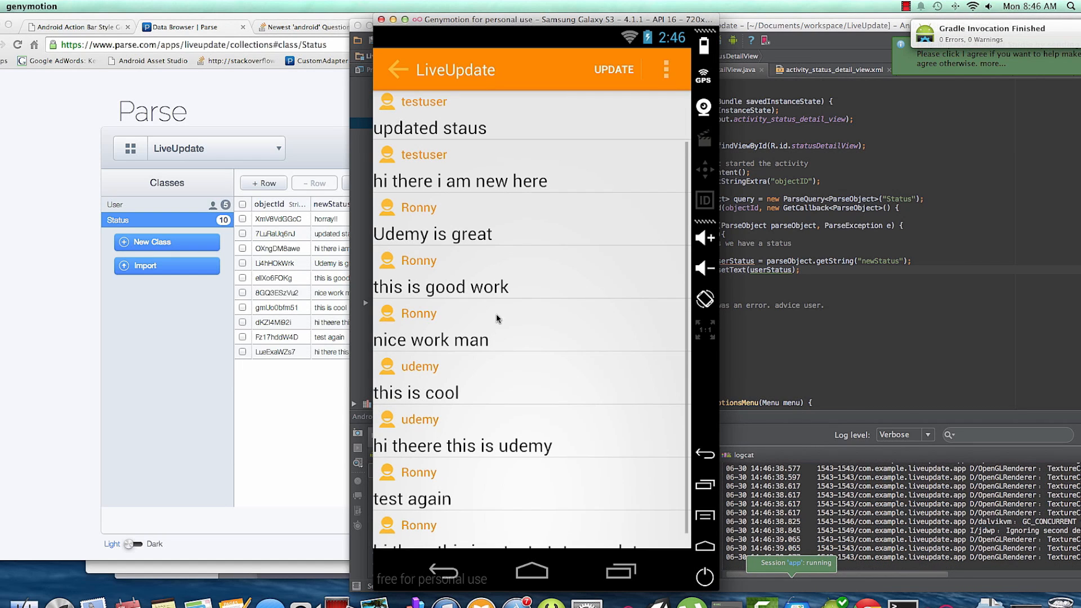
left_click(442, 286)
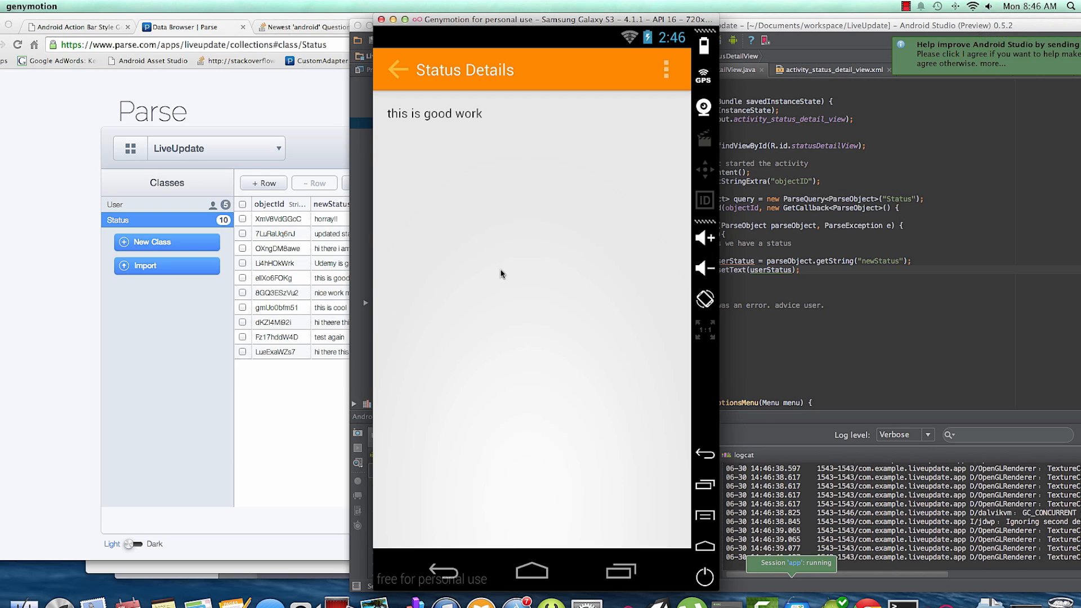
left_click(396, 70)
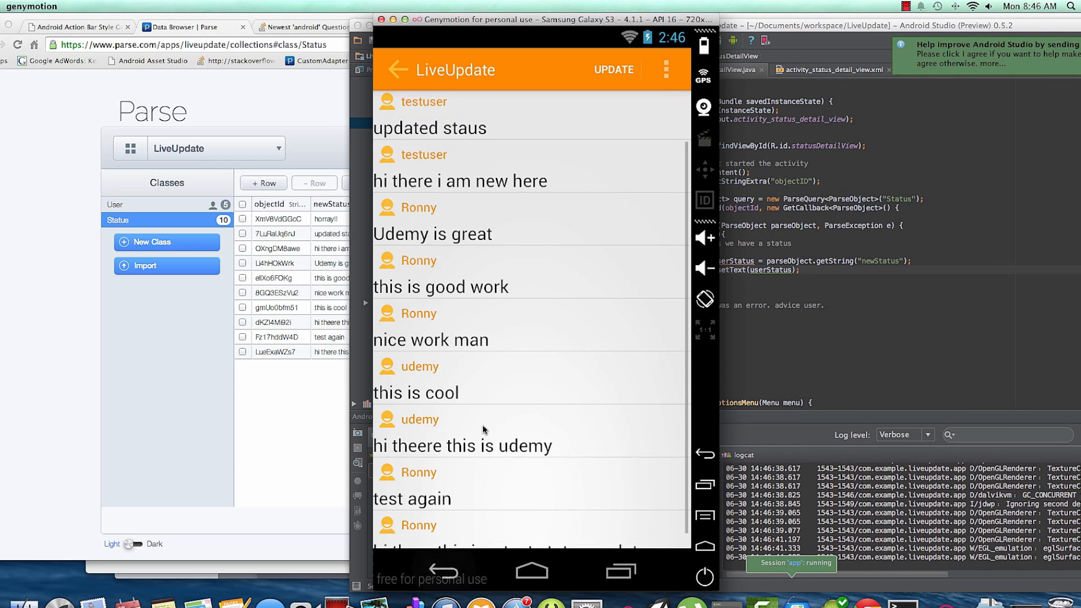
left_click(460, 181)
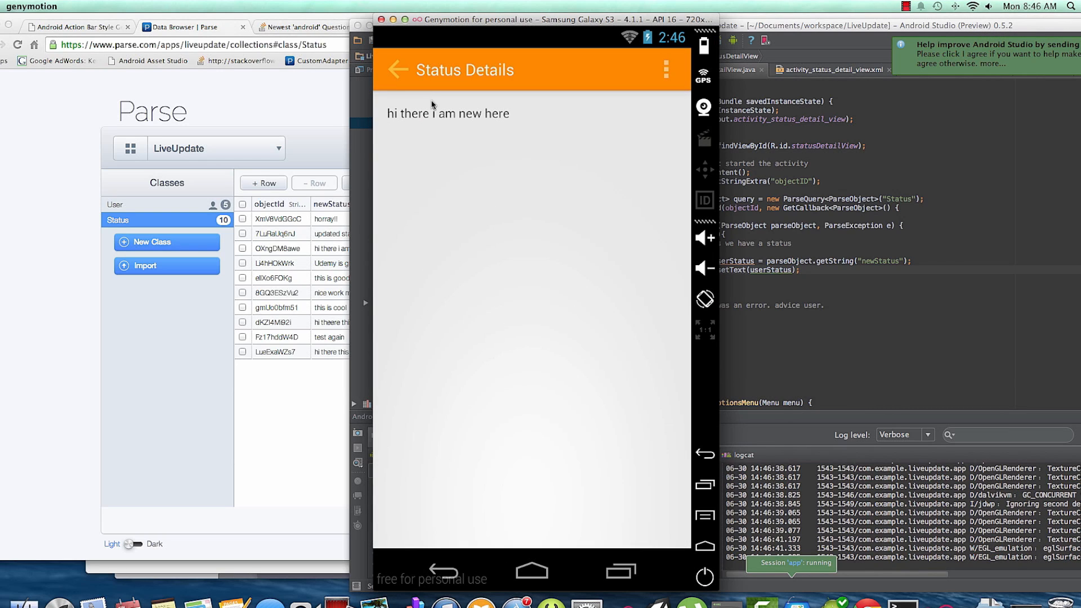
left_click(395, 69)
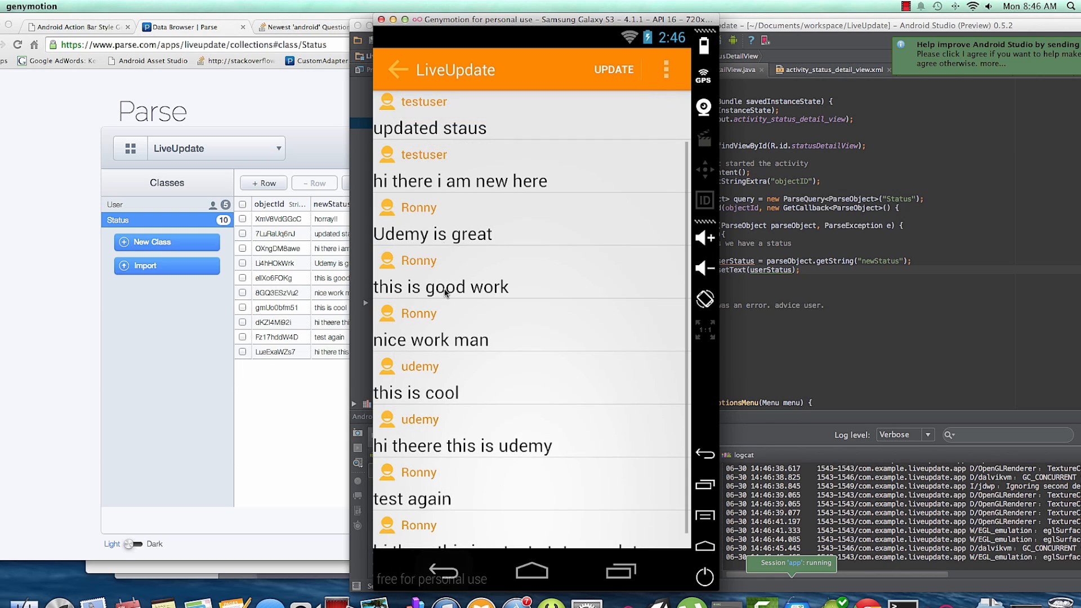
left_click(440, 287)
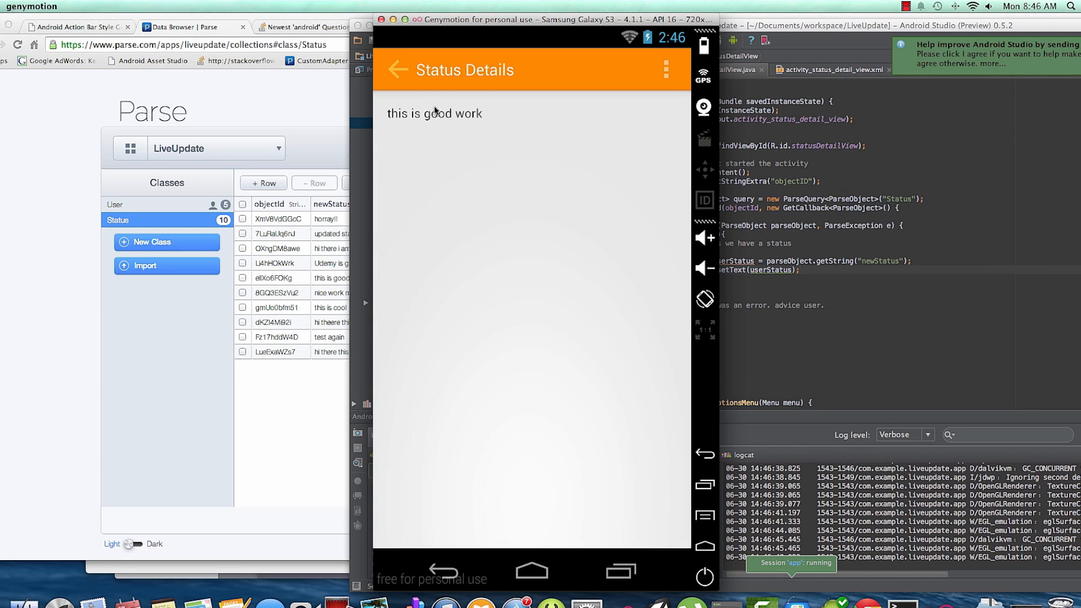
left_click(396, 70)
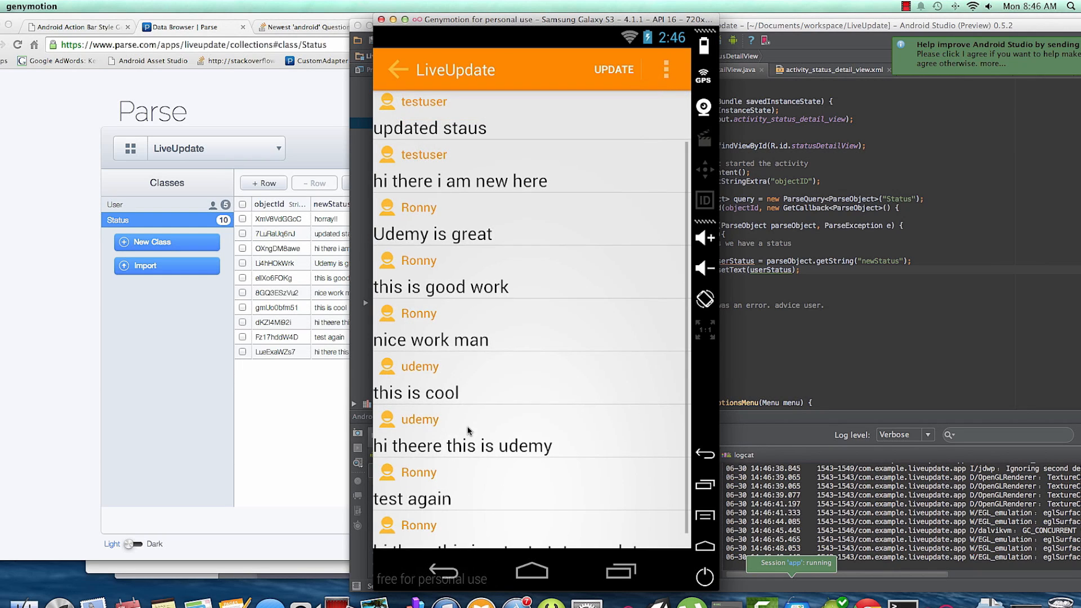
left_click(462, 445)
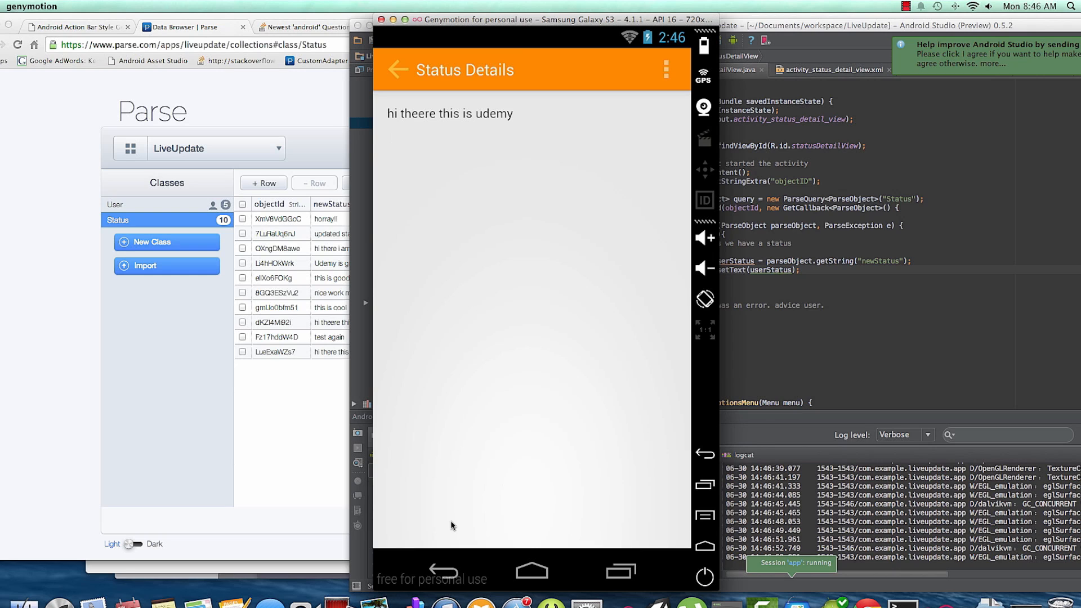
left_click(396, 70)
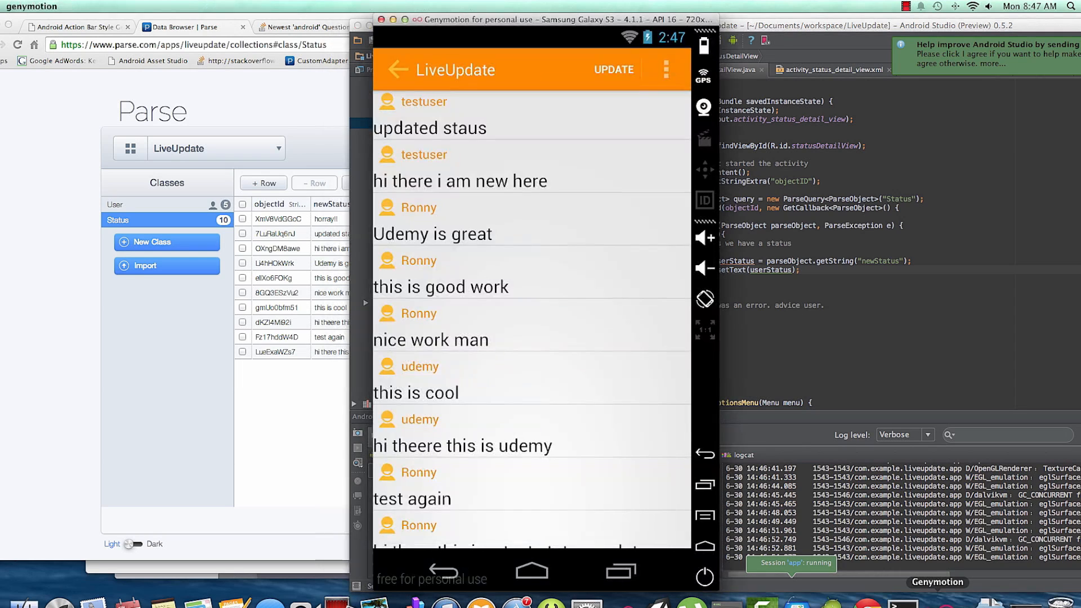
left_click(433, 233)
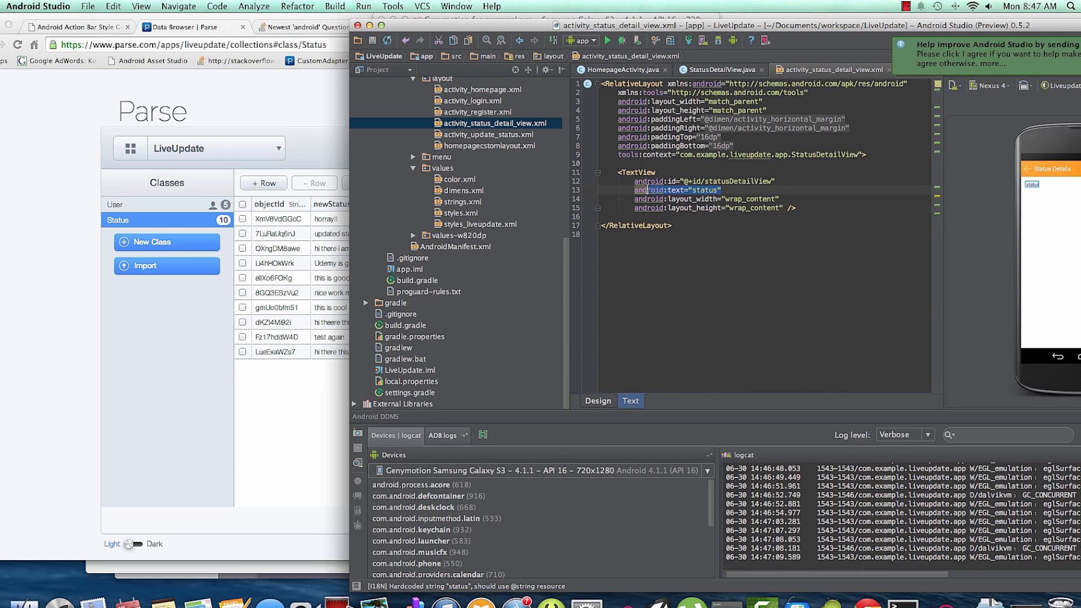
Delete the android:text="status" line from the detail layout and run the app
key("Delete")
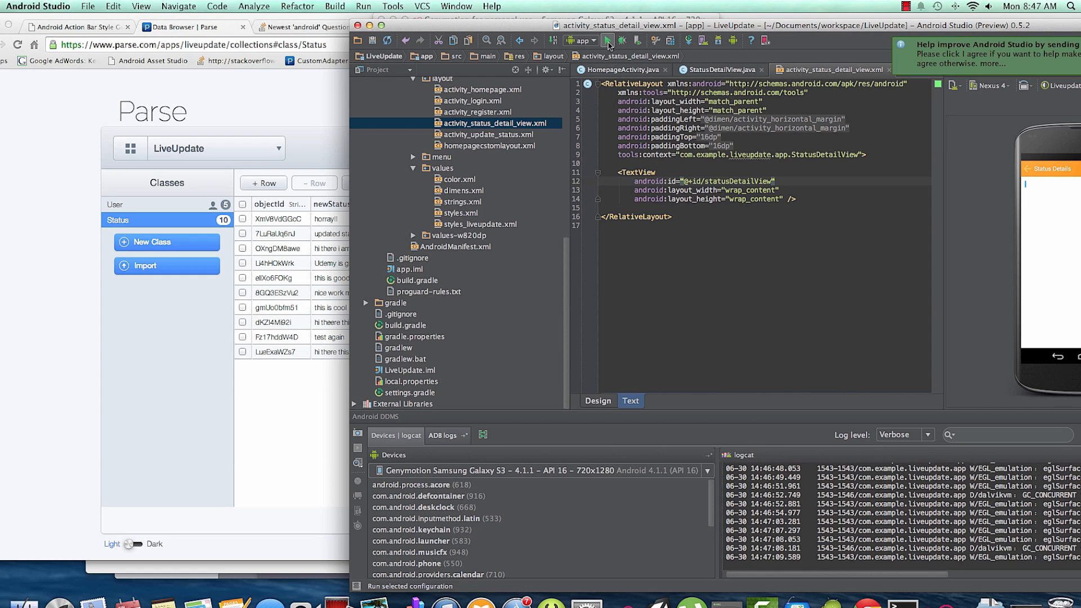
left_click(608, 40)
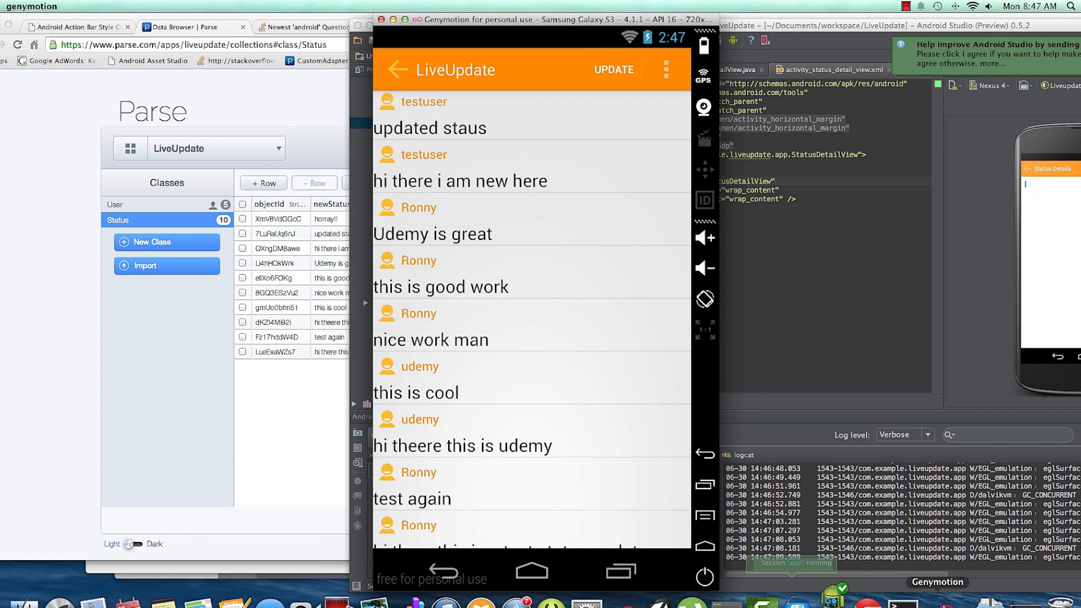
left_click(613, 70)
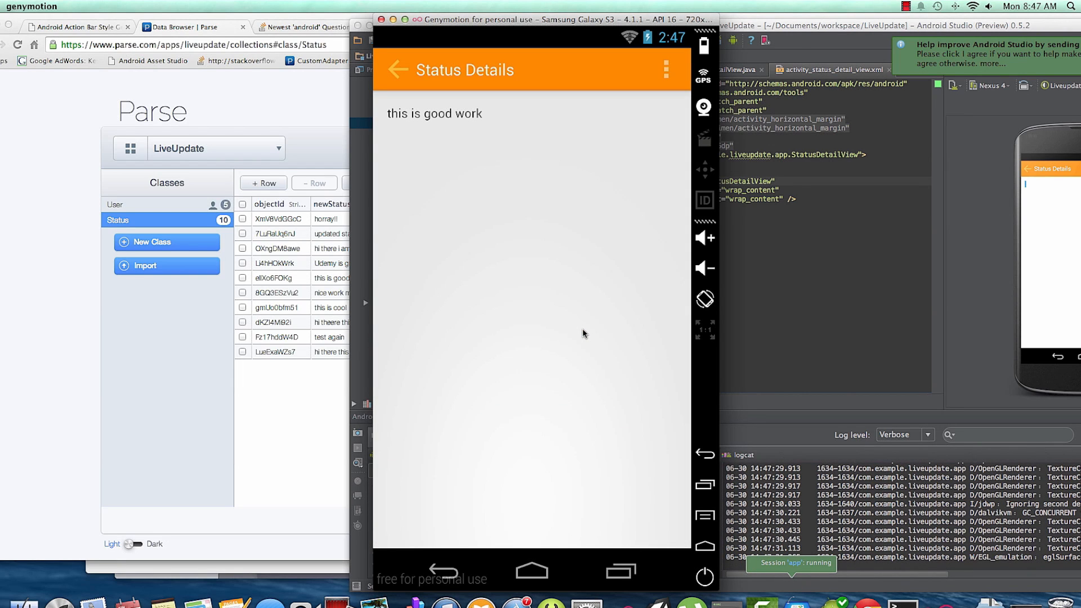
left_click(396, 70)
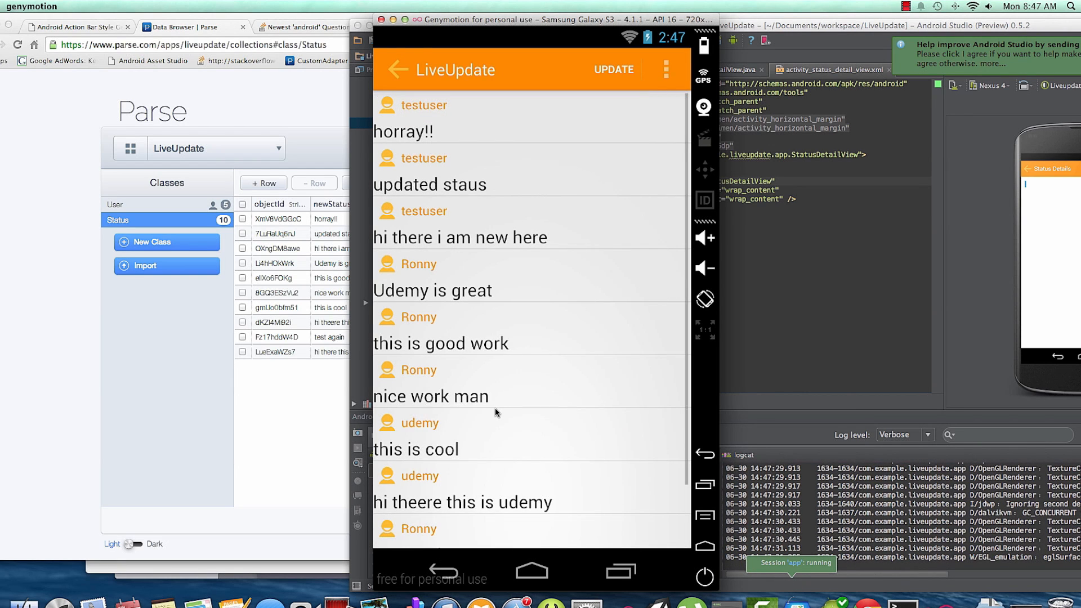
left_click(416, 449)
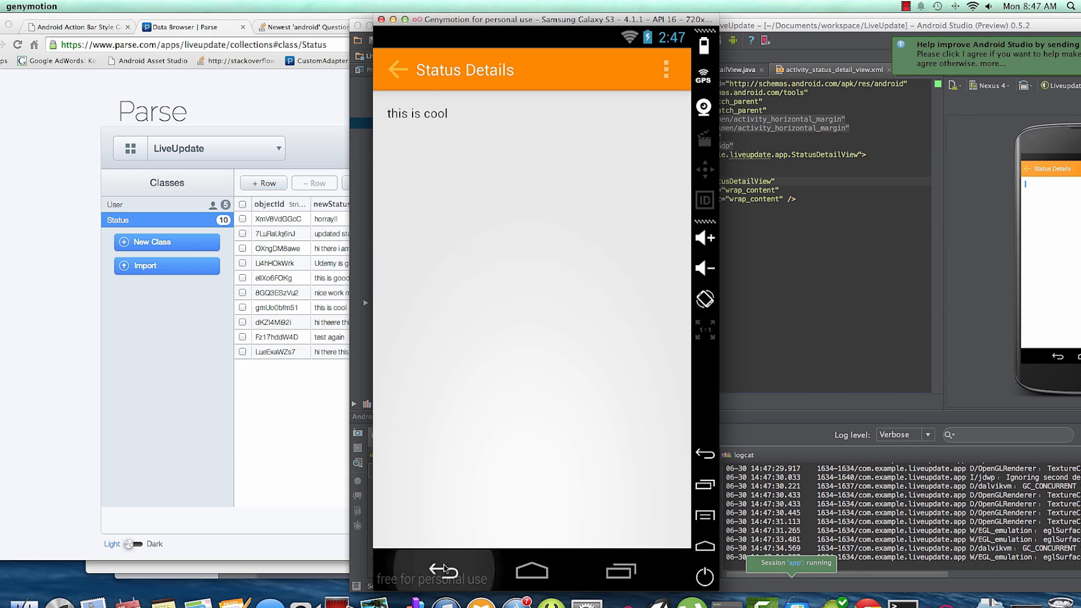
left_click(442, 570)
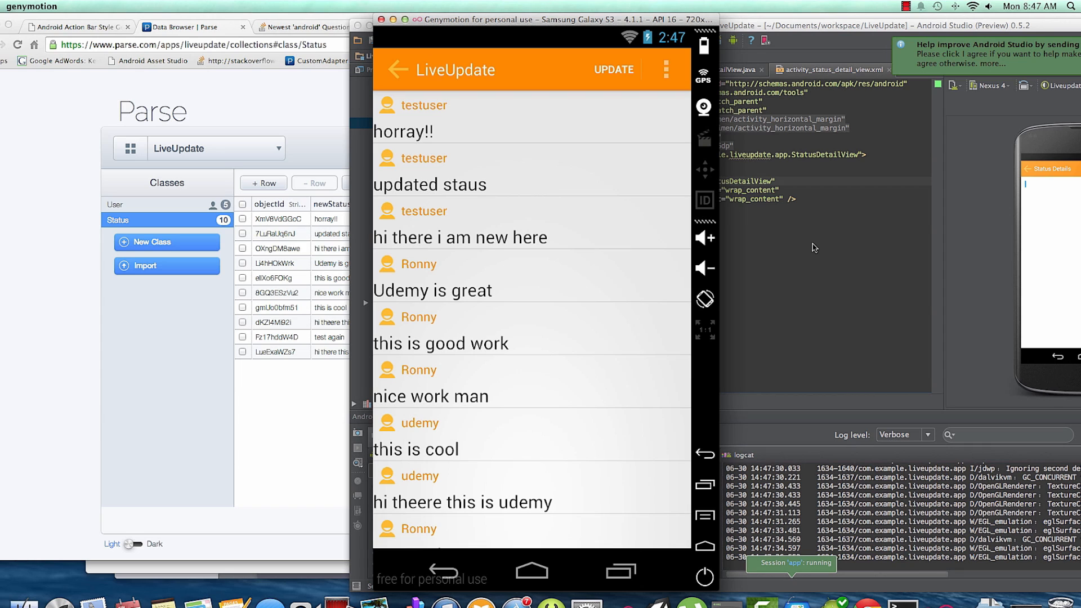
mouse_move(542, 246)
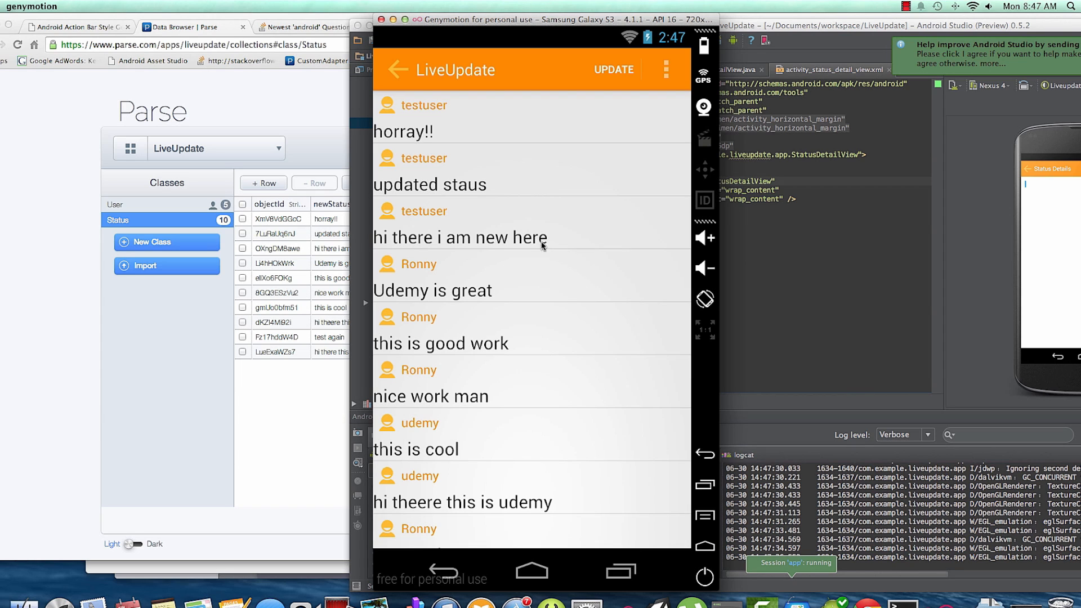
mouse_move(498, 242)
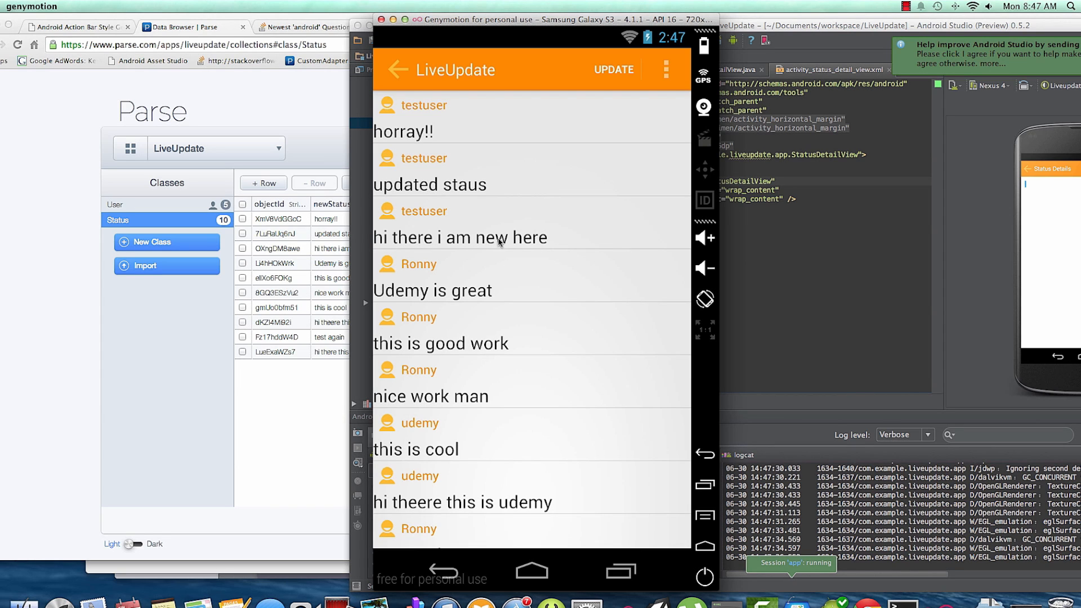
mouse_move(534, 246)
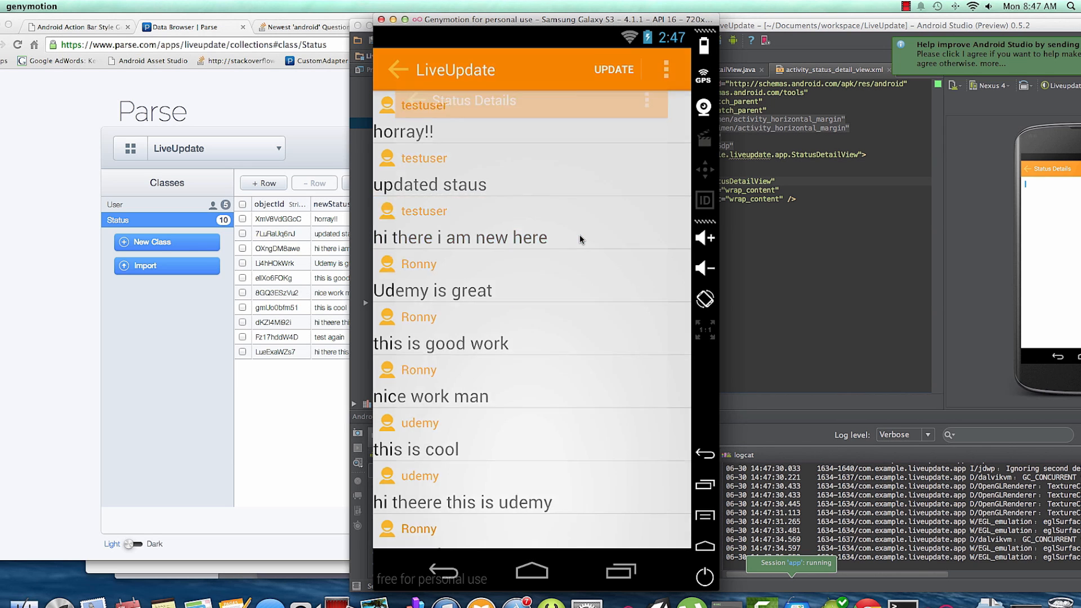
left_click(460, 237)
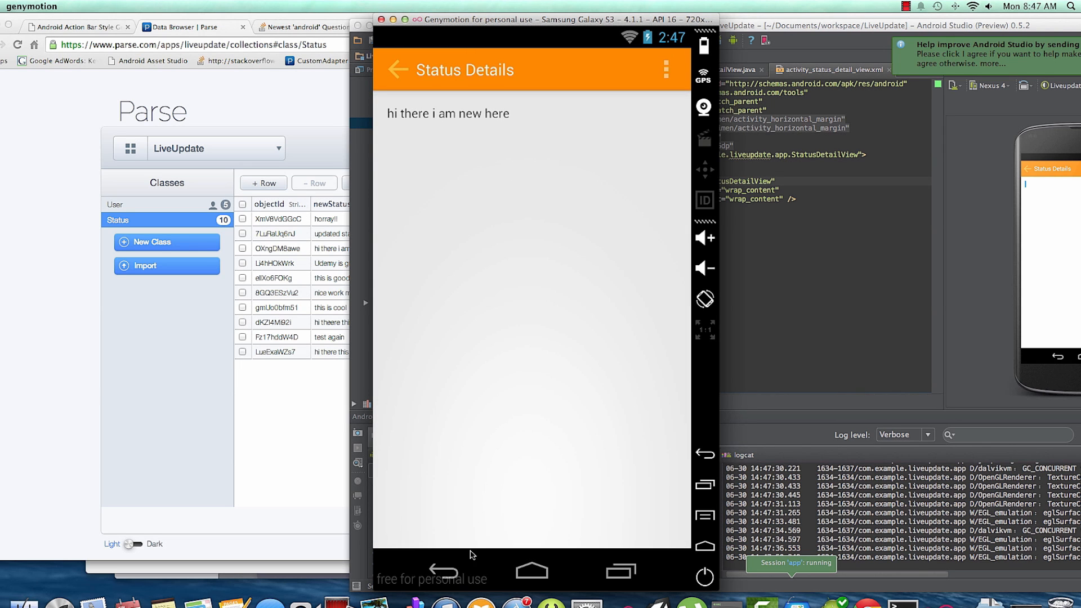
mouse_move(438, 559)
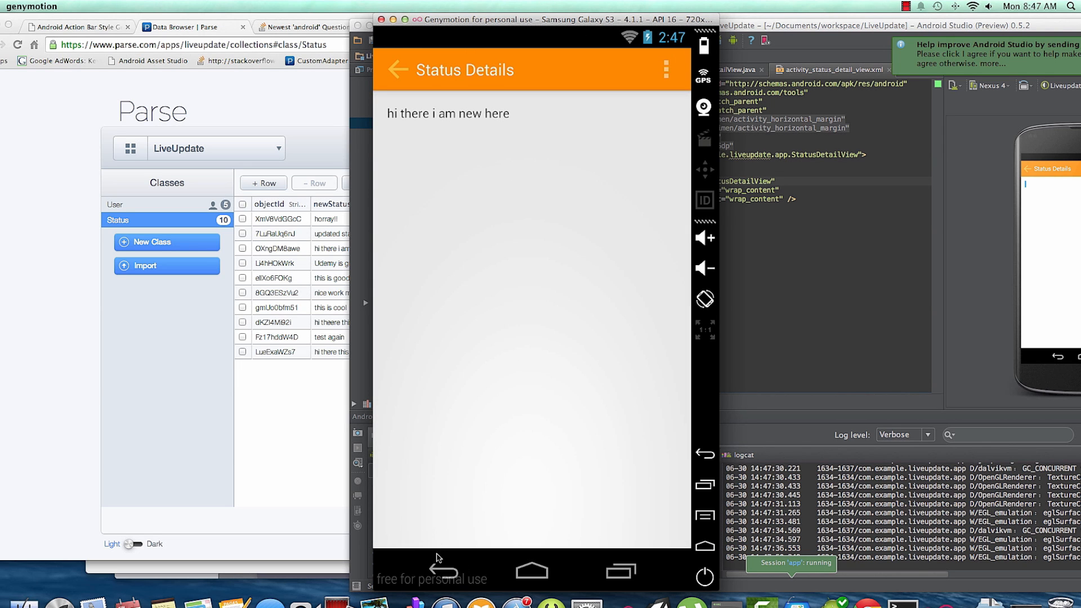
left_click(397, 70)
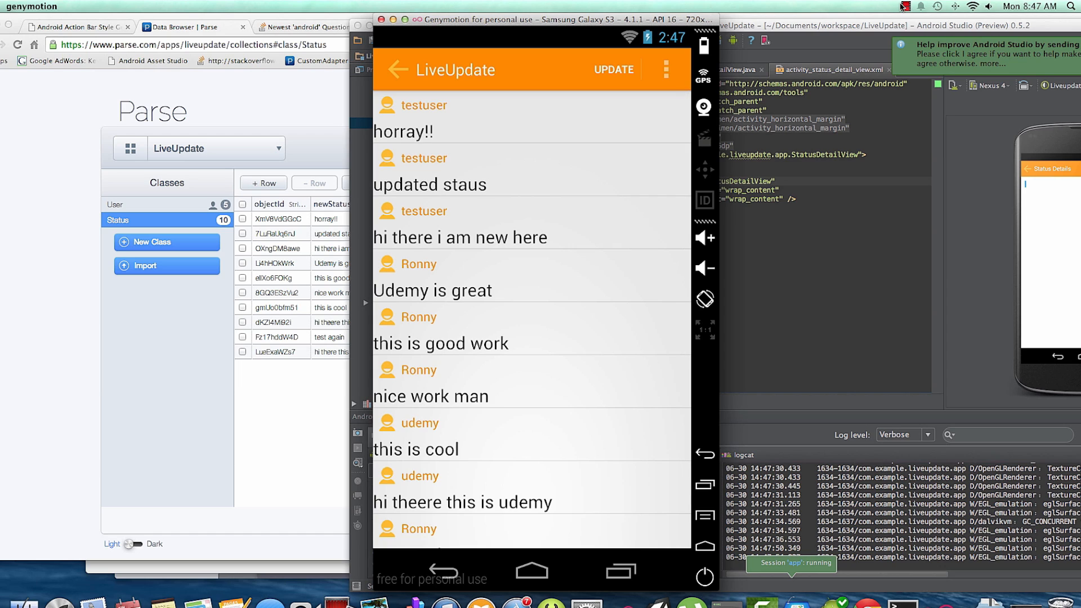